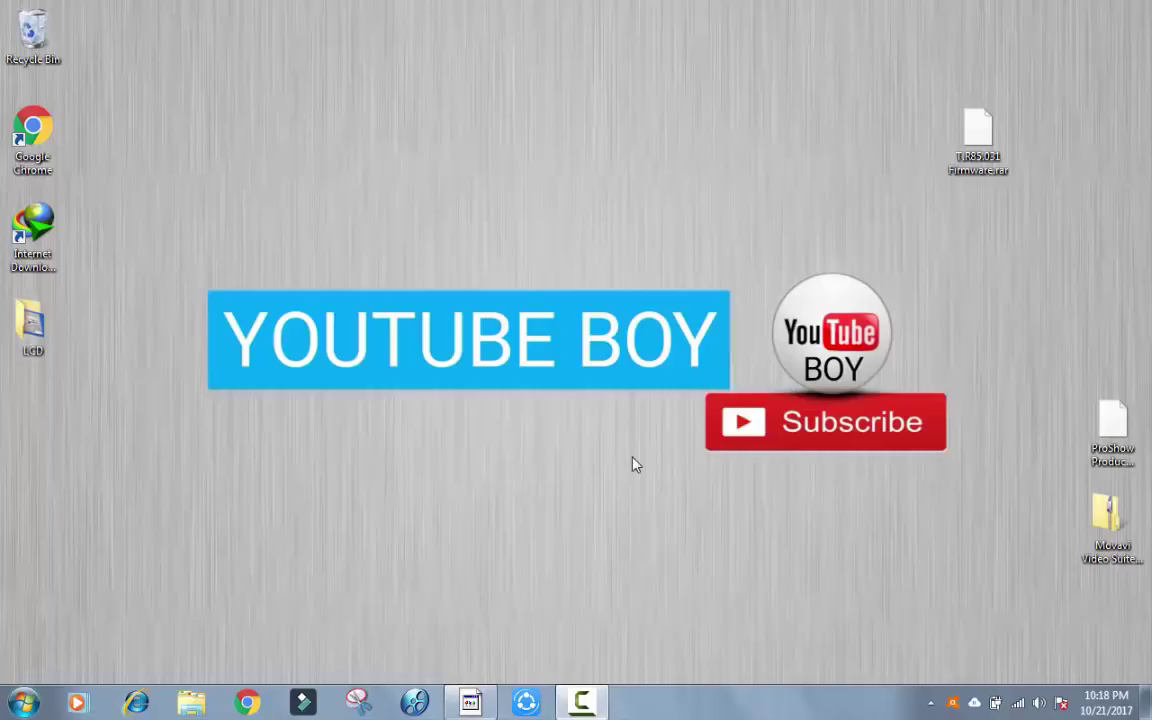
mouse_move(640, 464)
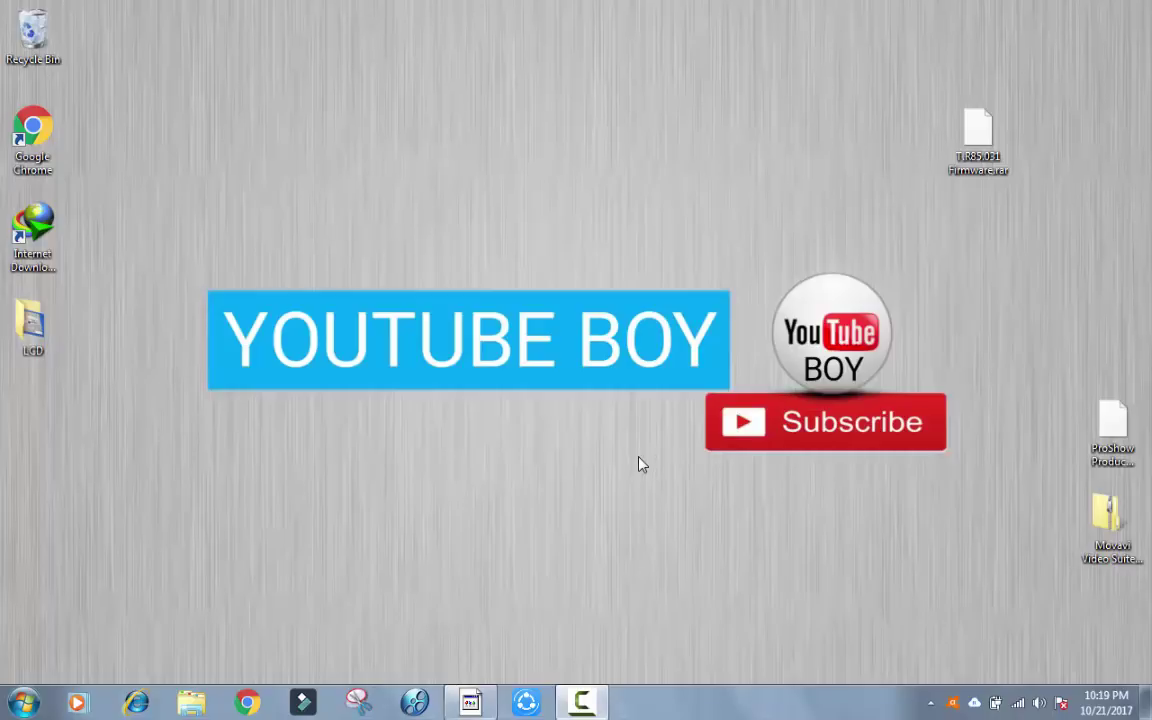
mouse_move(314, 656)
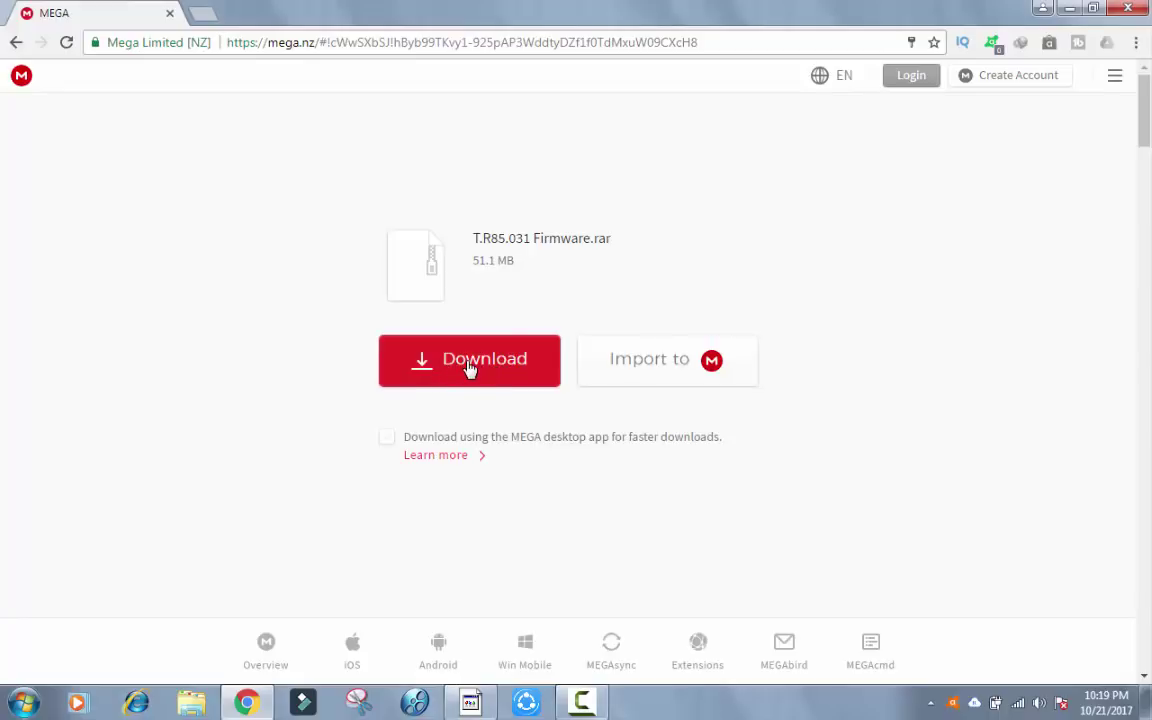
Step: Start downloading T.R85.031 Firmware.rar (51.1 MB) from the MEGA file page
click(469, 359)
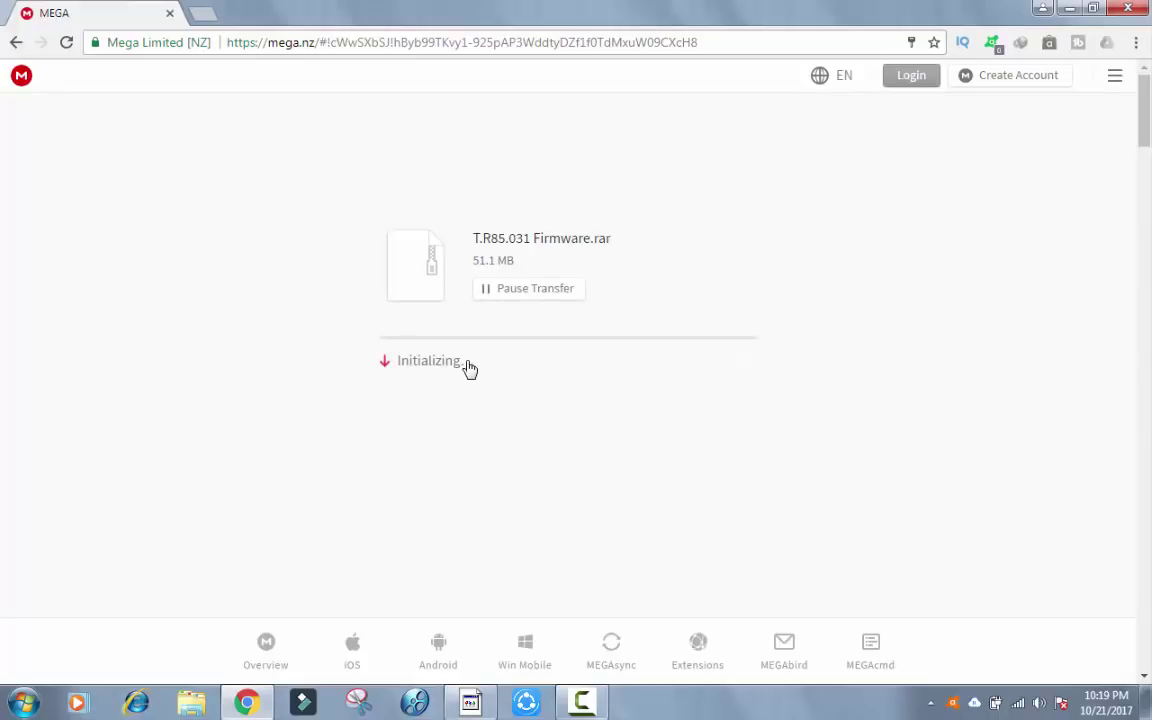
mouse_move(684, 346)
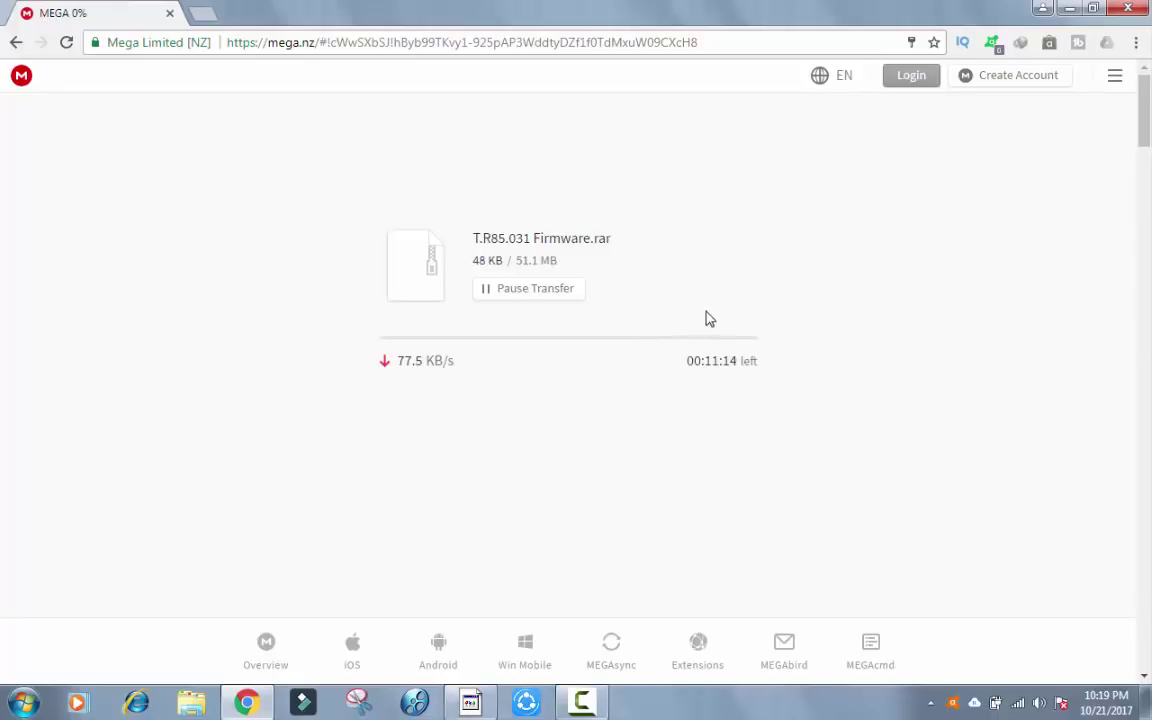
mouse_move(310, 203)
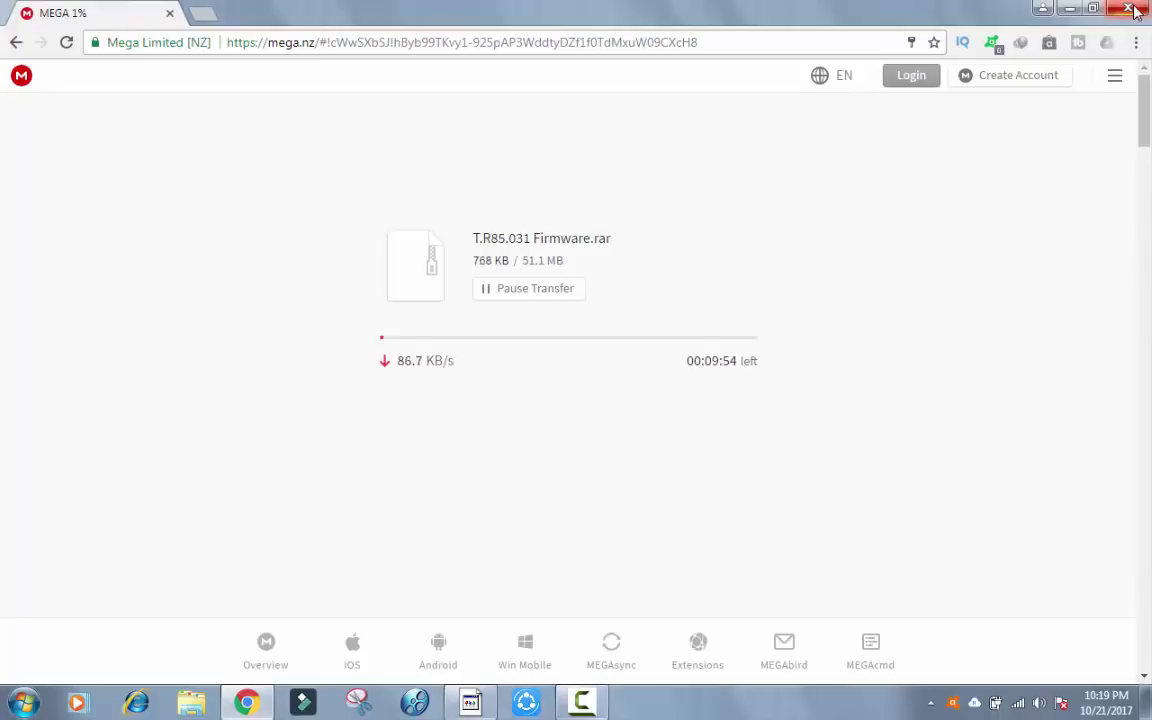
mouse_move(1135, 11)
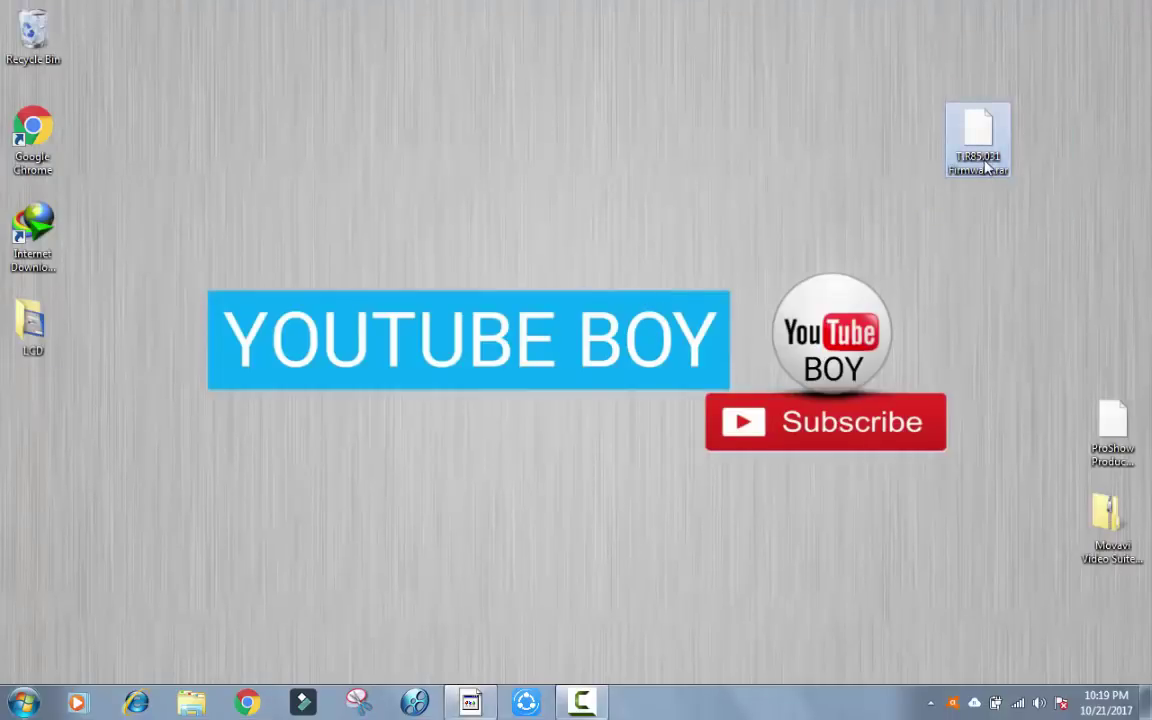
Step: Open the desktop T.R85.031 Firmware.rar in 7-Zip via its context menu
right_click(977, 130)
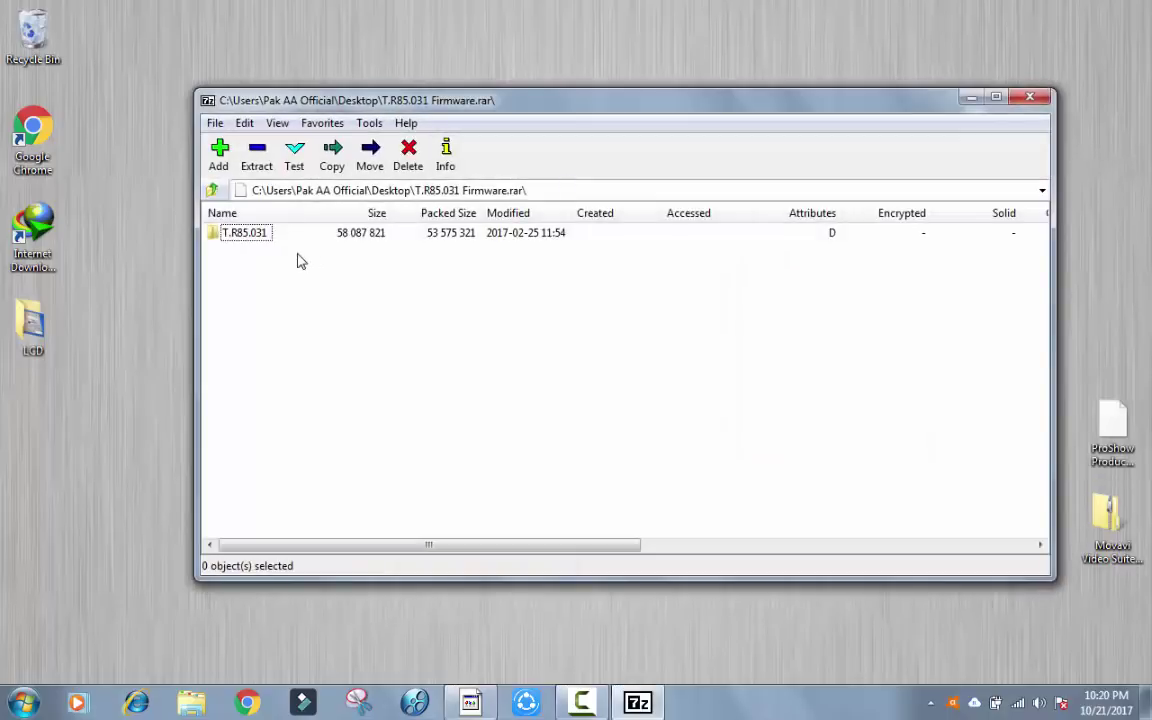
Step: Browse into the T.R85.031 folder to list its images and resolution RAR files
double_click(245, 232)
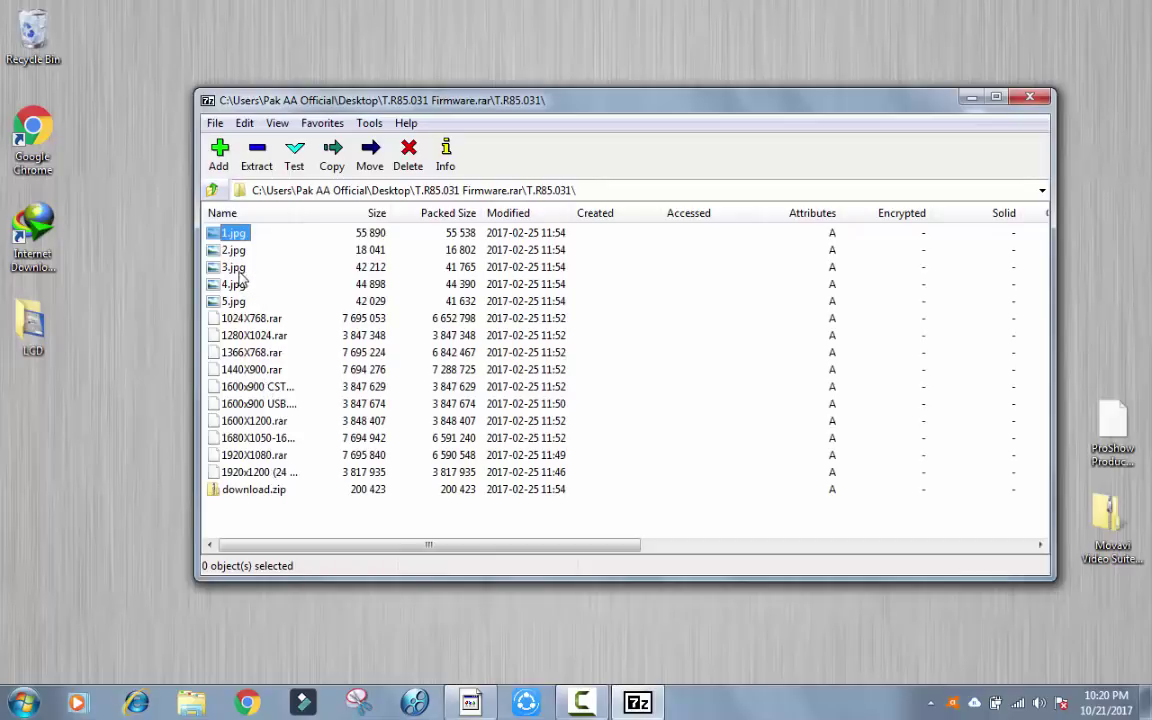
mouse_move(233, 328)
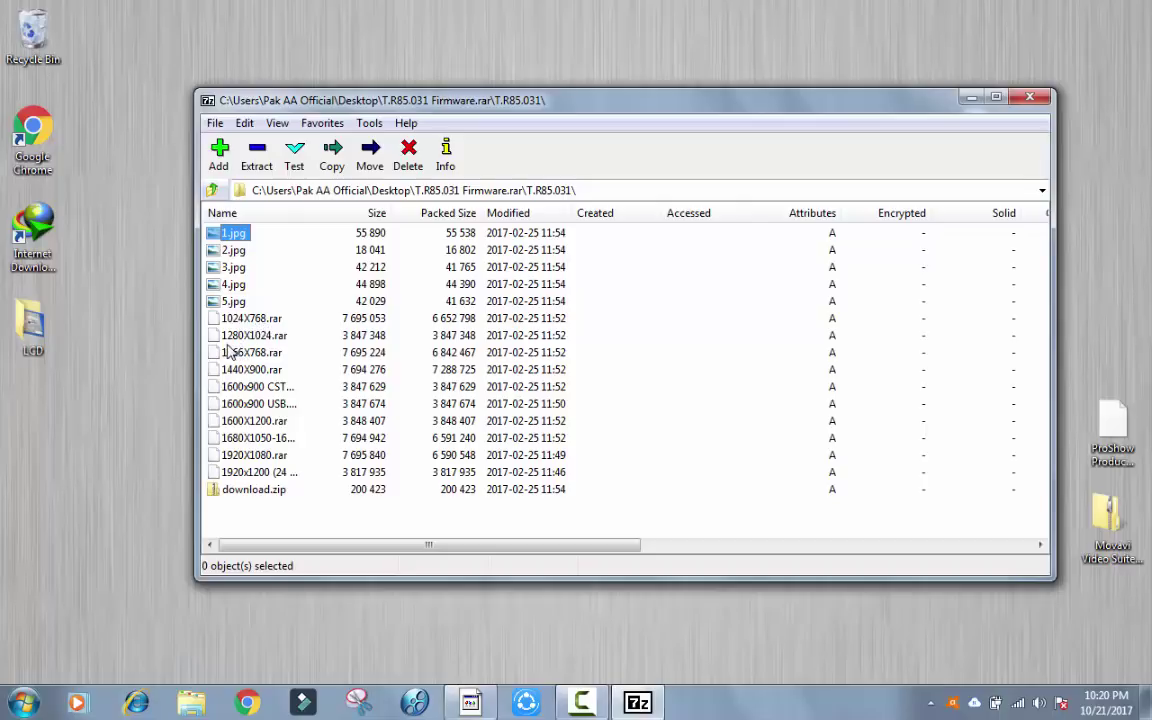
mouse_move(268, 352)
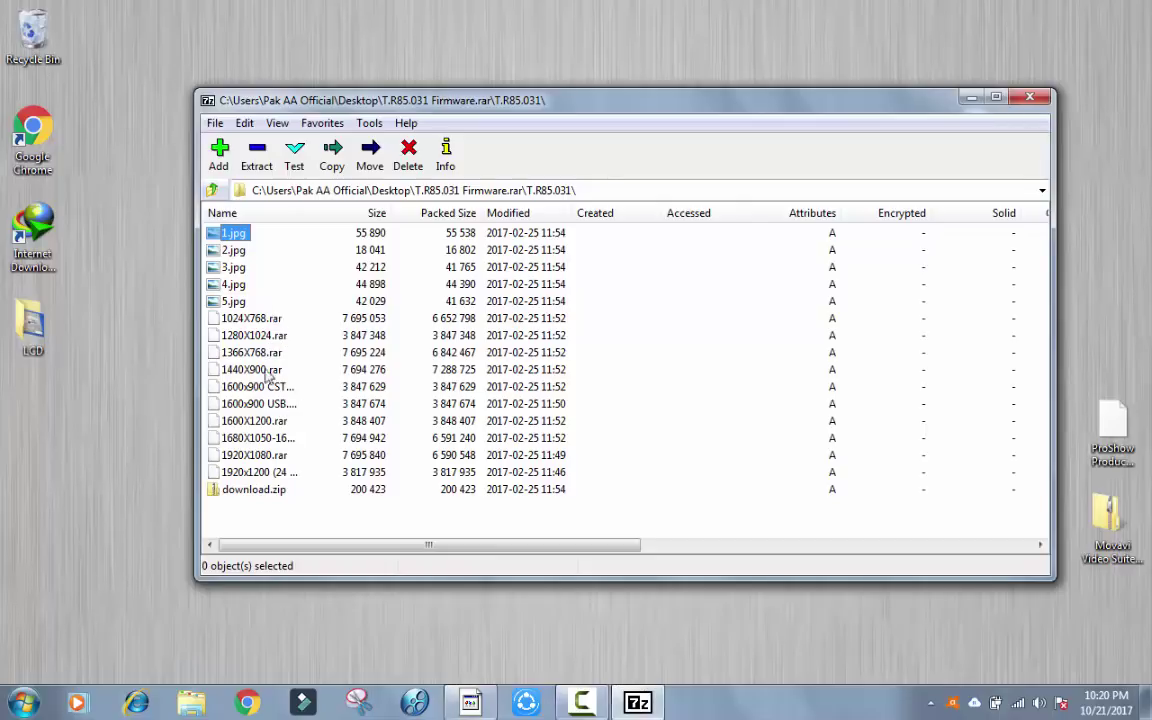
mouse_move(263, 340)
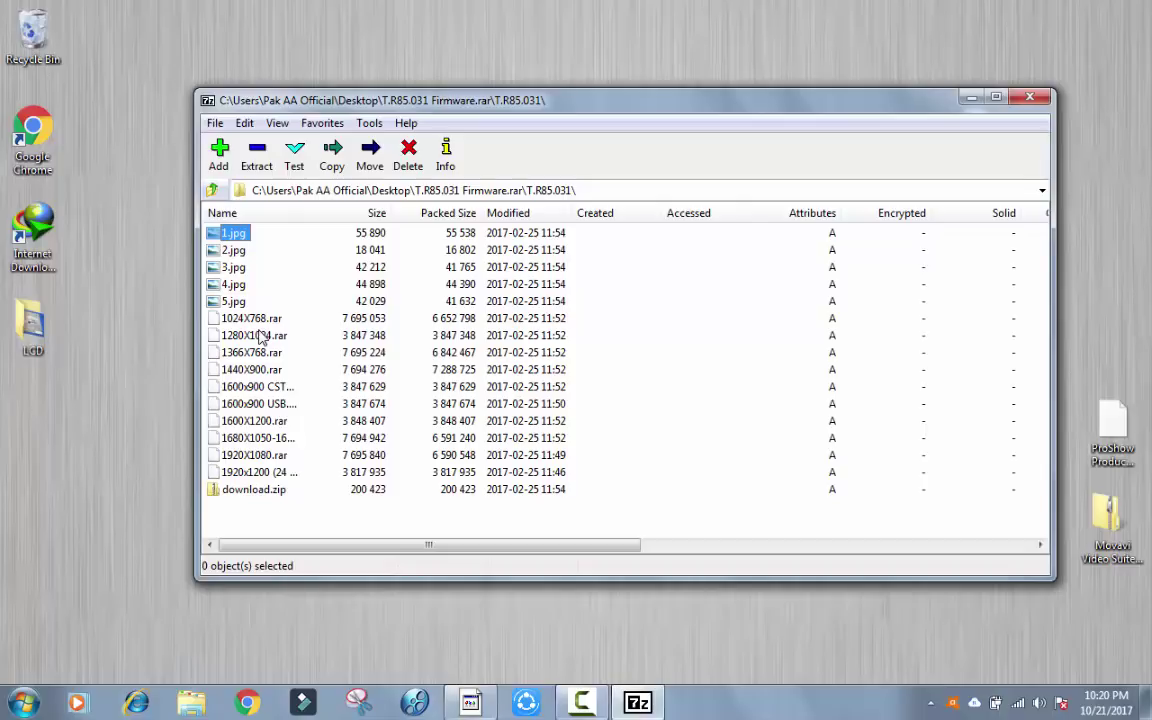
mouse_move(108, 370)
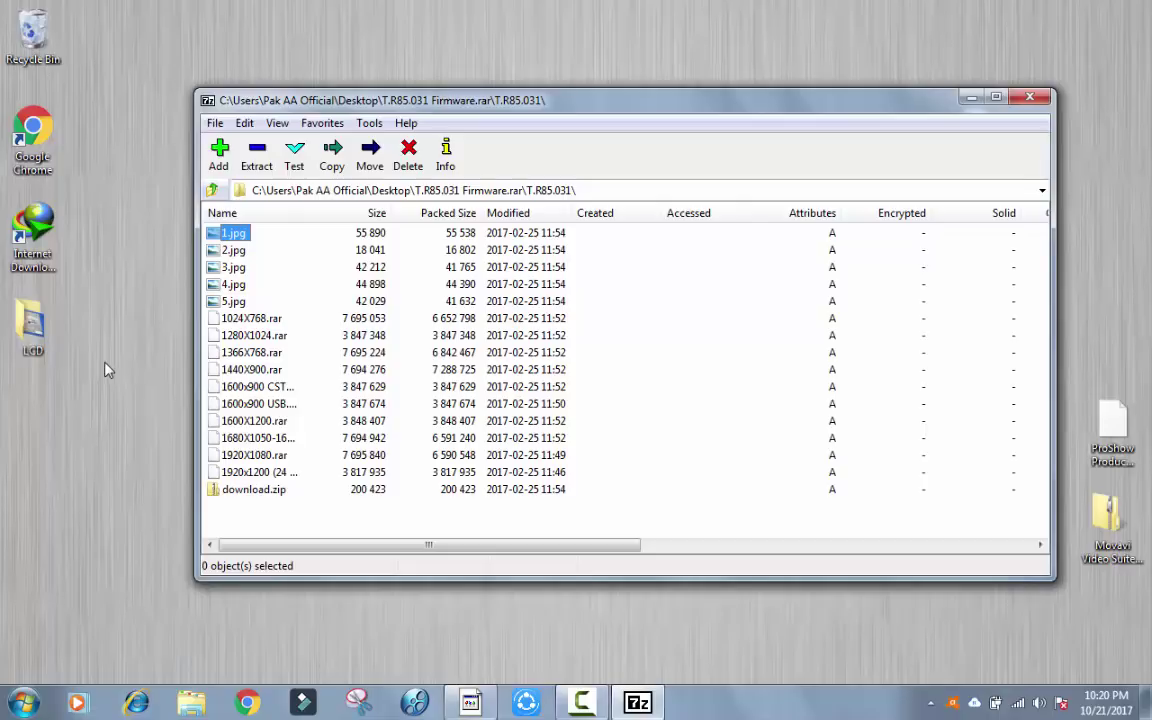
mouse_move(83, 373)
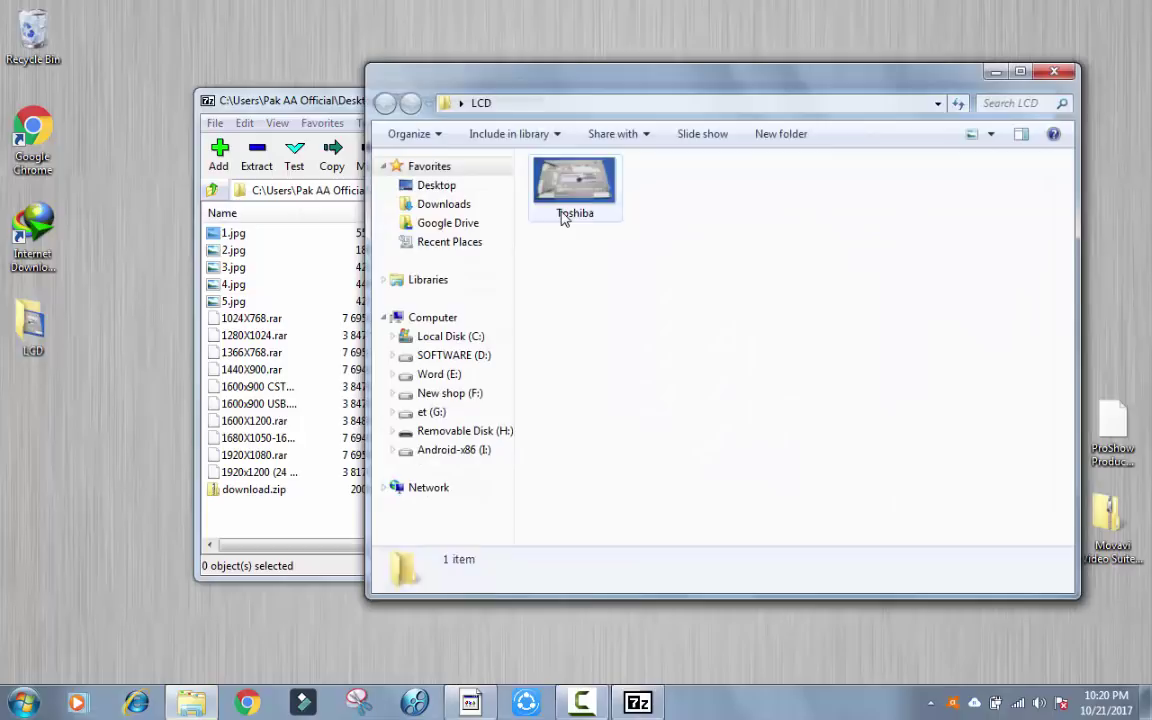
Step: View the Toshiba panel photo to read model LTM15C458M, then close it
double_click(574, 180)
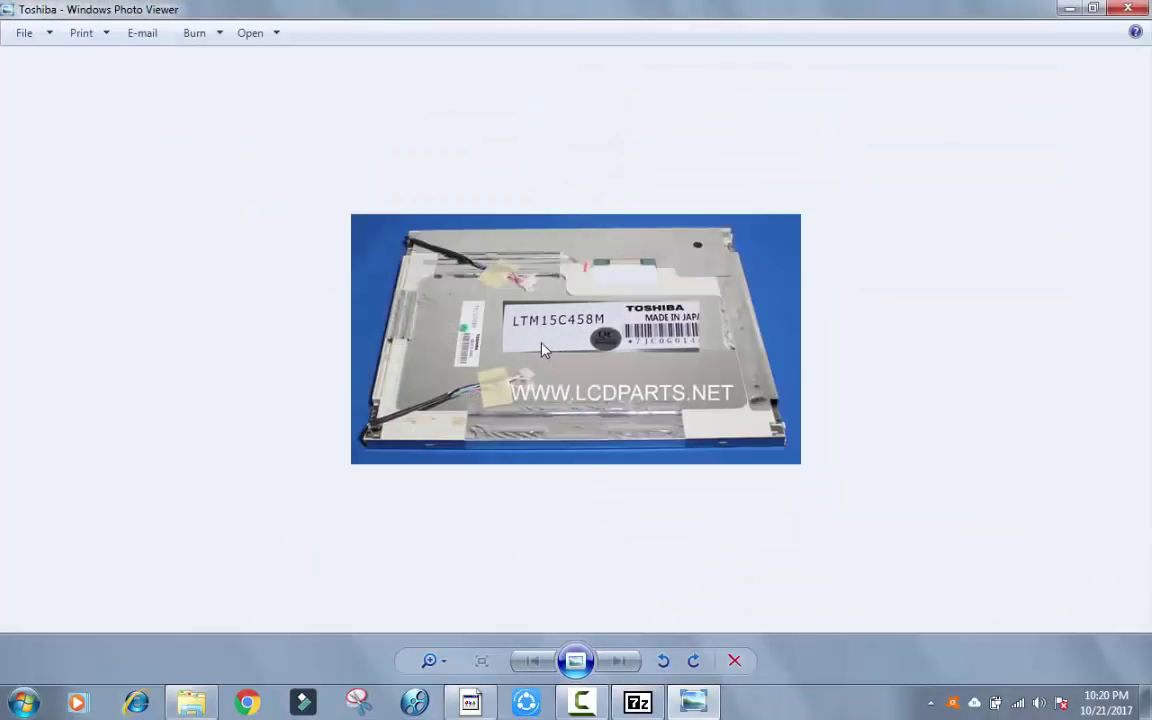
mouse_move(532, 340)
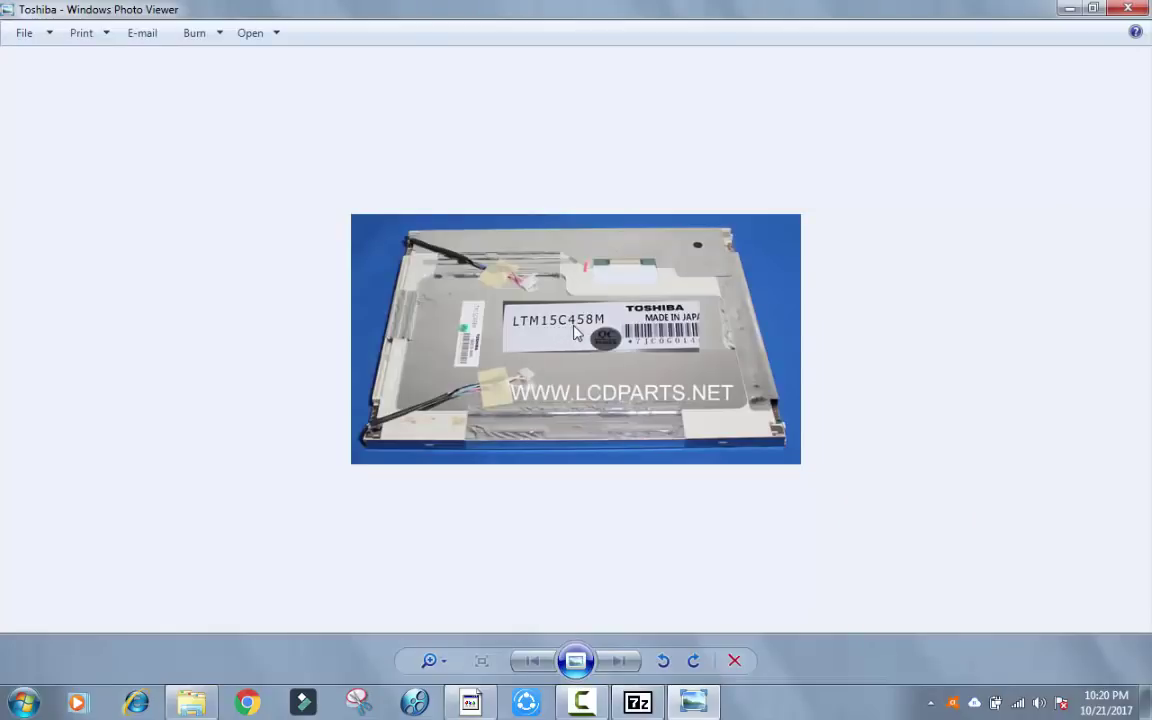
mouse_move(587, 334)
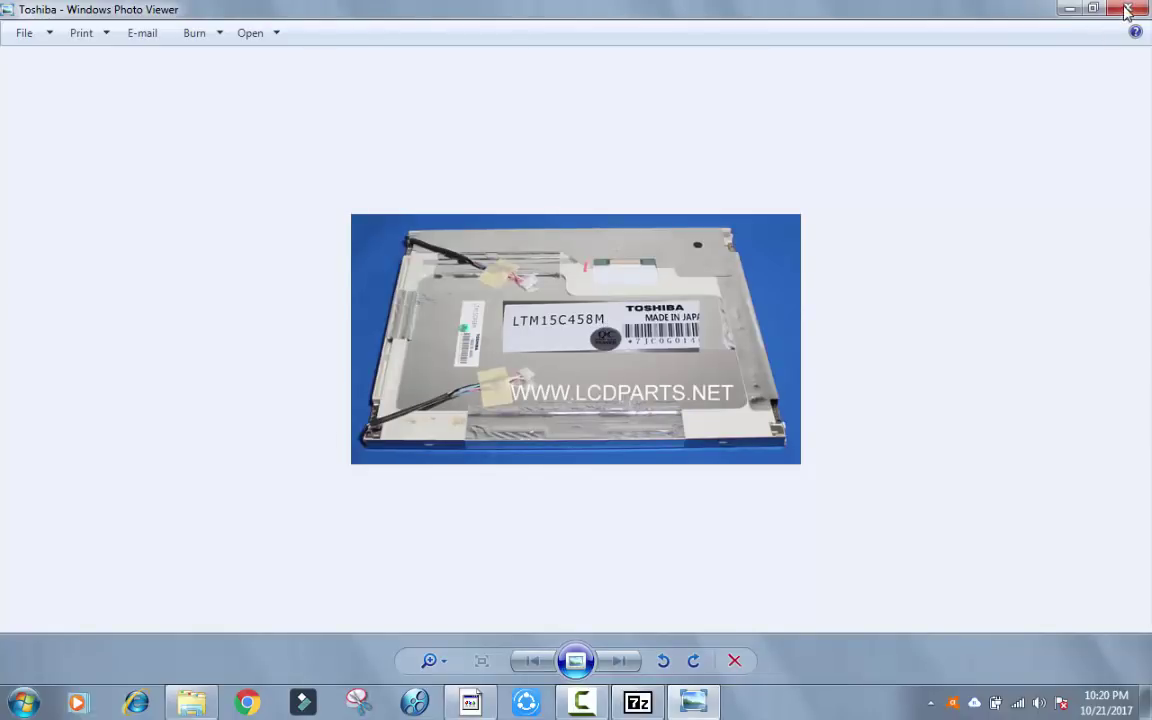
click(1122, 11)
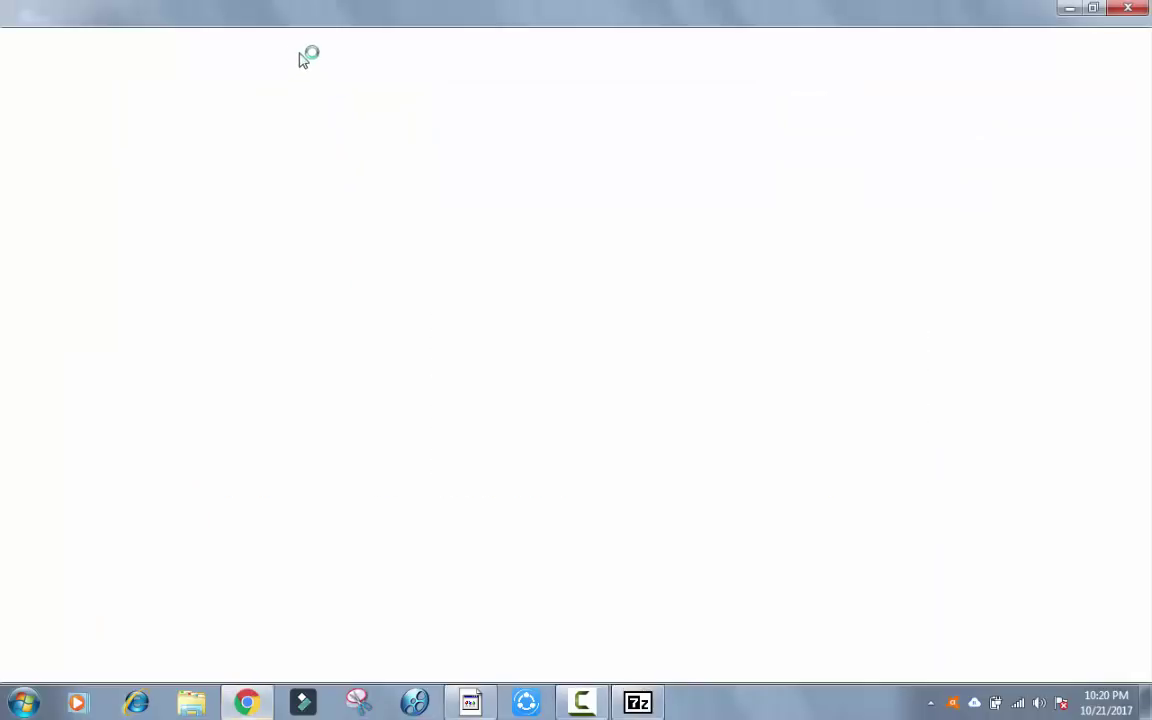
Step: Search LTM15C458M and download the Beyondinfinite LCD datasheet PDF, confirming the duplicate download
text(LTM15C458M)
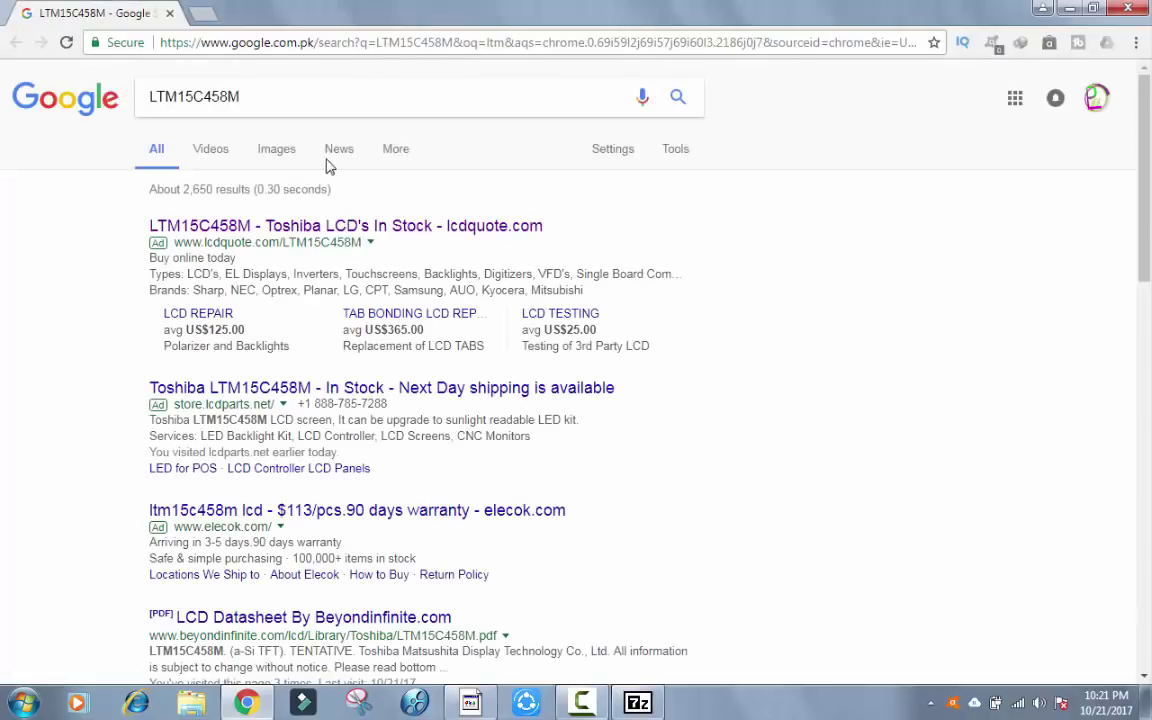
mouse_move(237, 638)
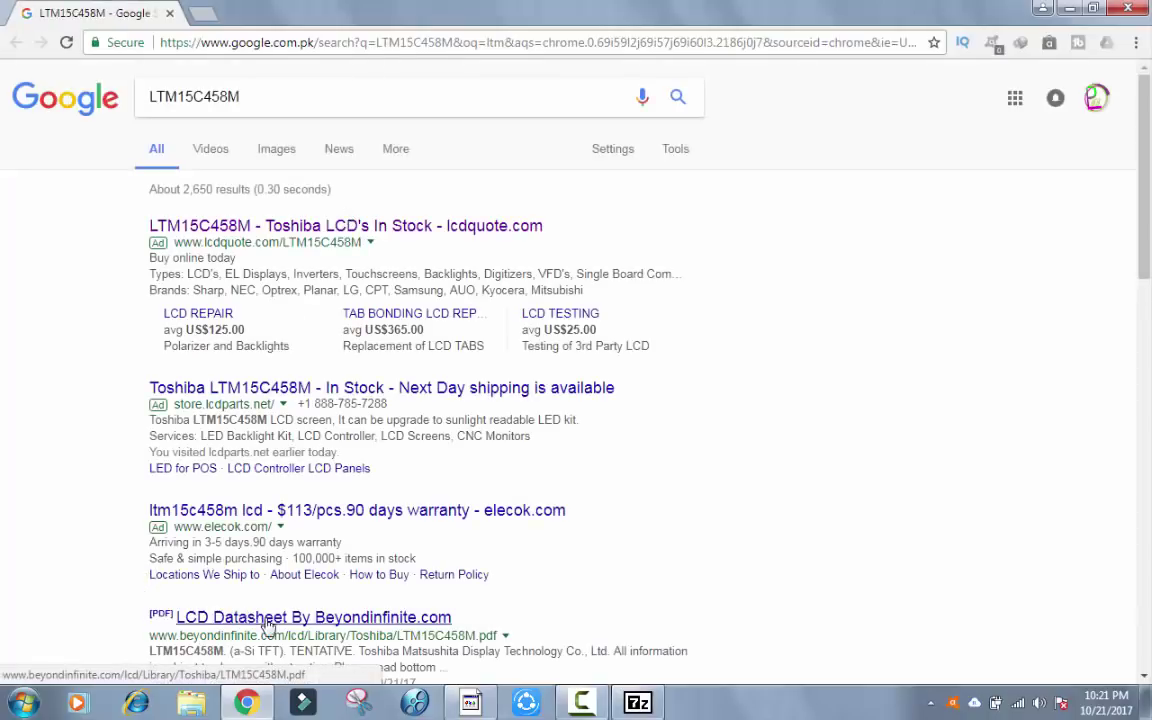
click(300, 617)
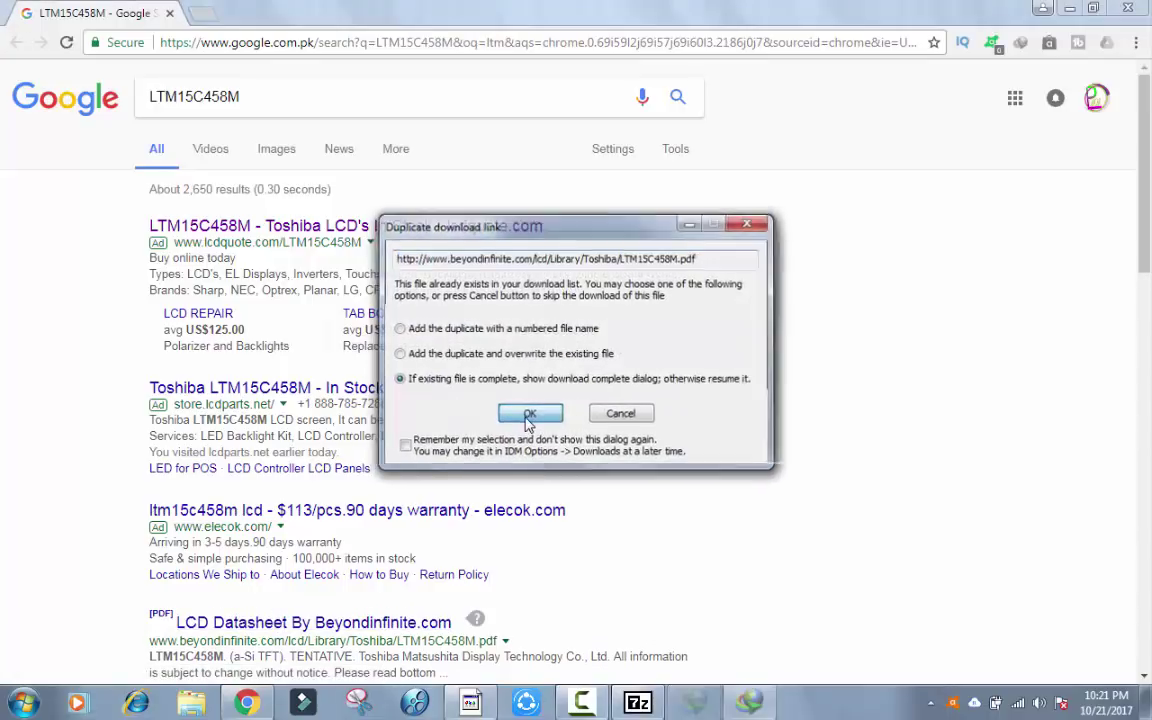
click(529, 413)
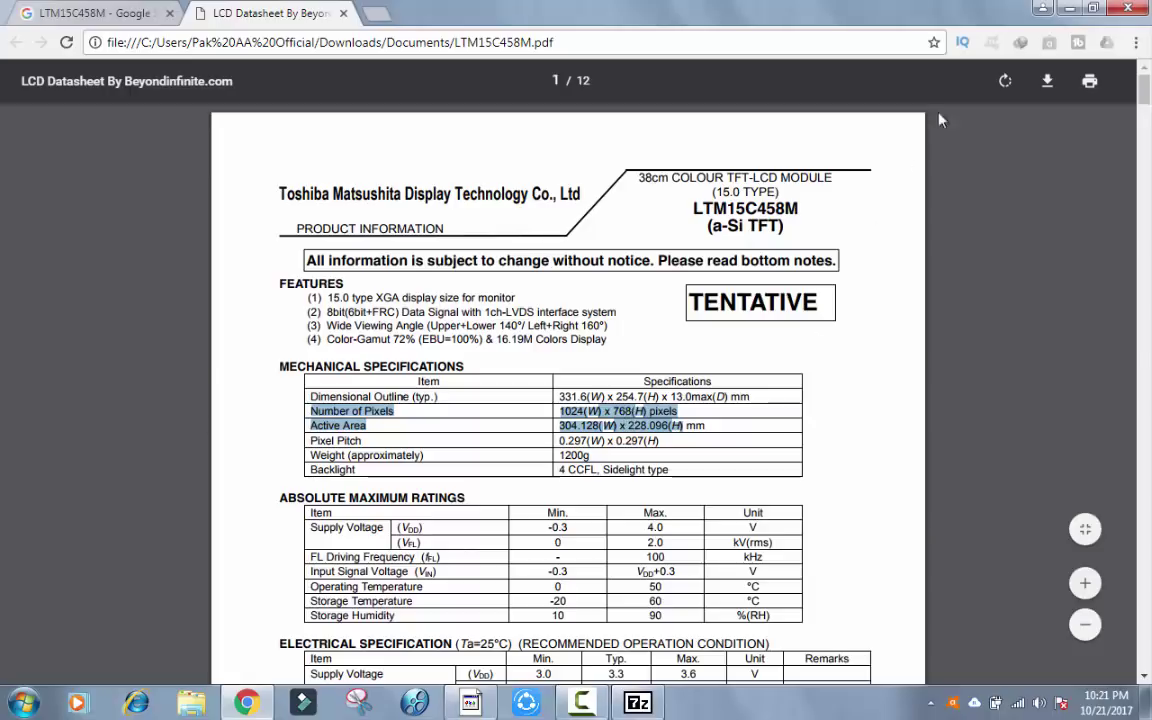
Step: Return from the datasheet to the 7-Zip firmware listing via the taskbar
click(634, 702)
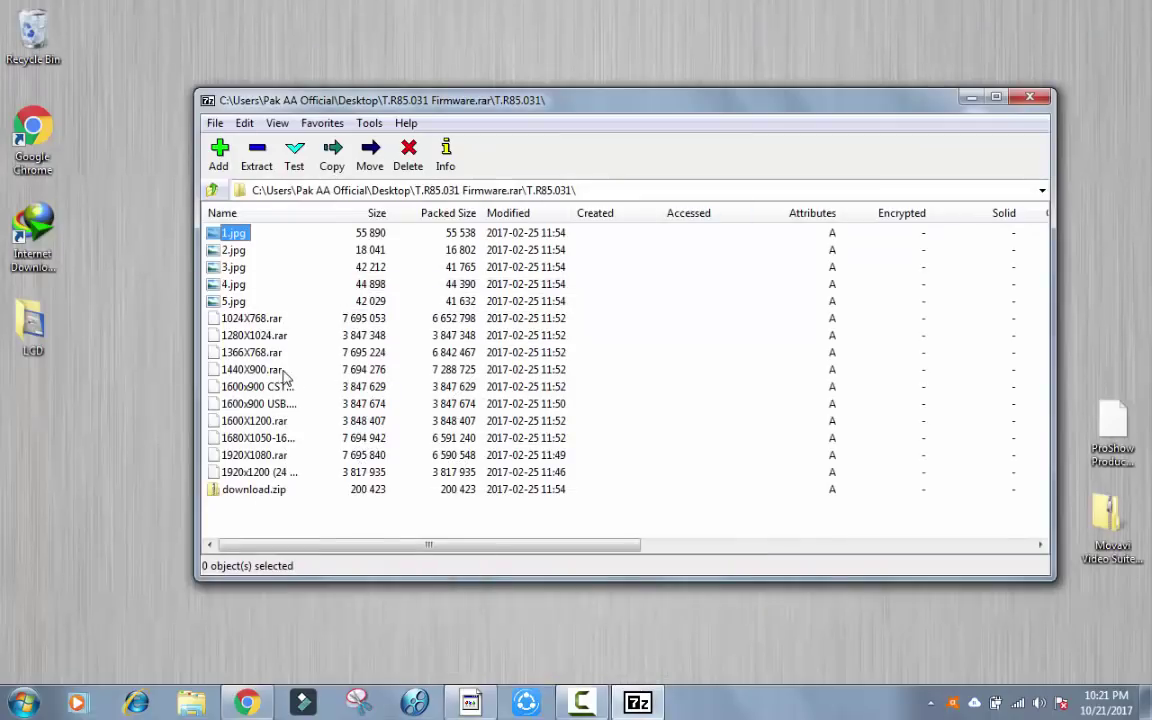
mouse_move(228, 322)
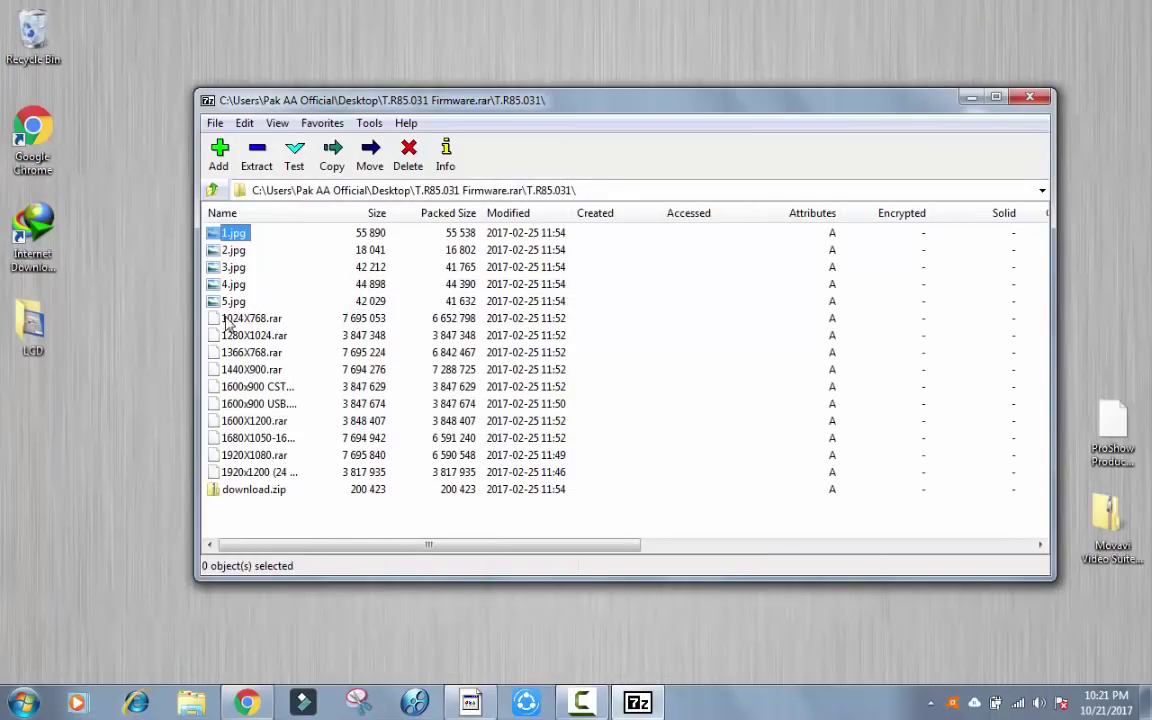
Step: Select and open 1024X768.rar to extract its 1024X768 folder to the desktop
click(251, 318)
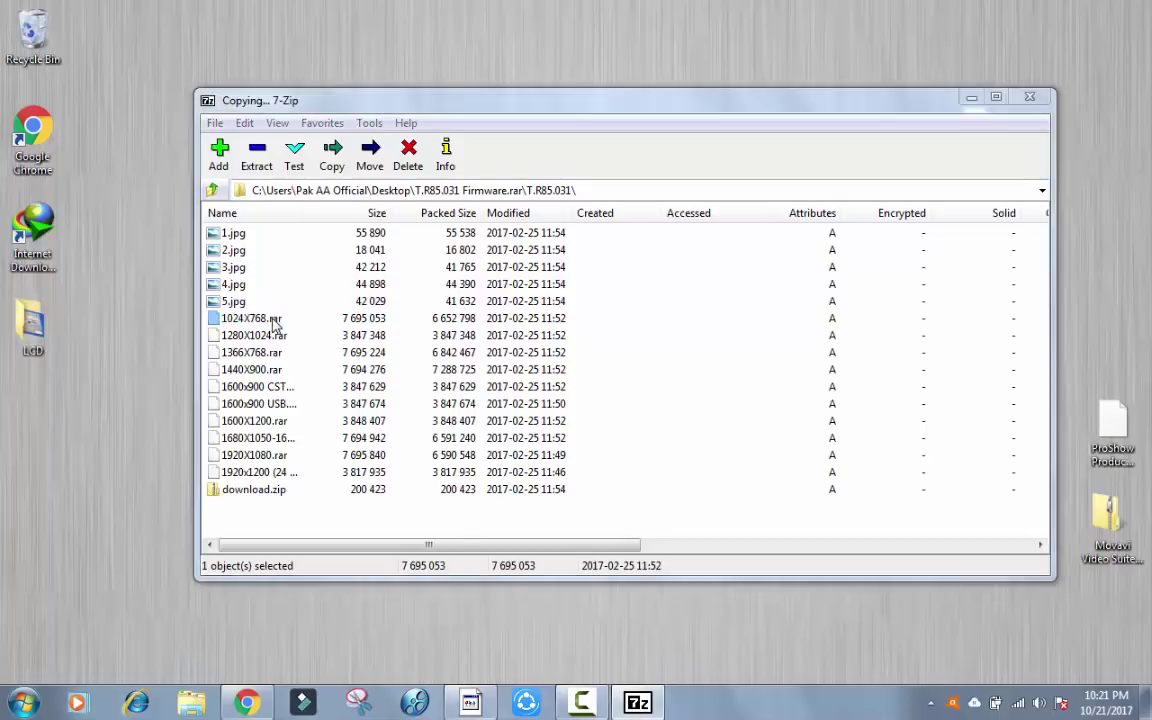
double_click(244, 318)
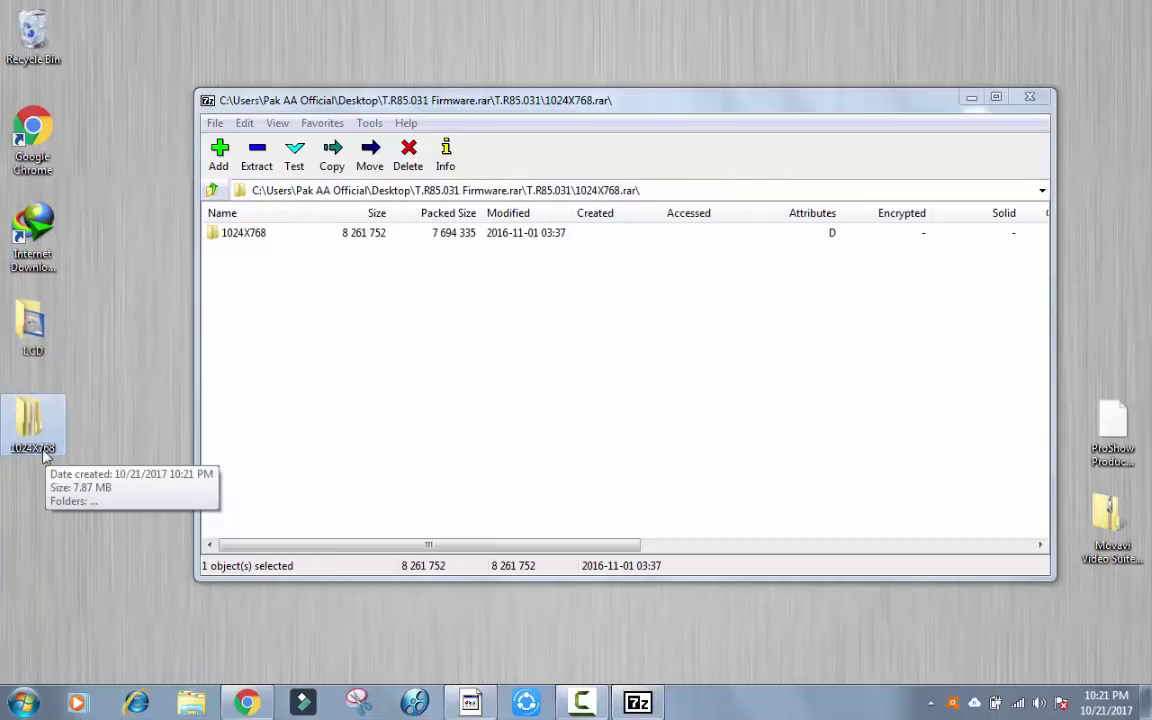
mouse_move(22, 458)
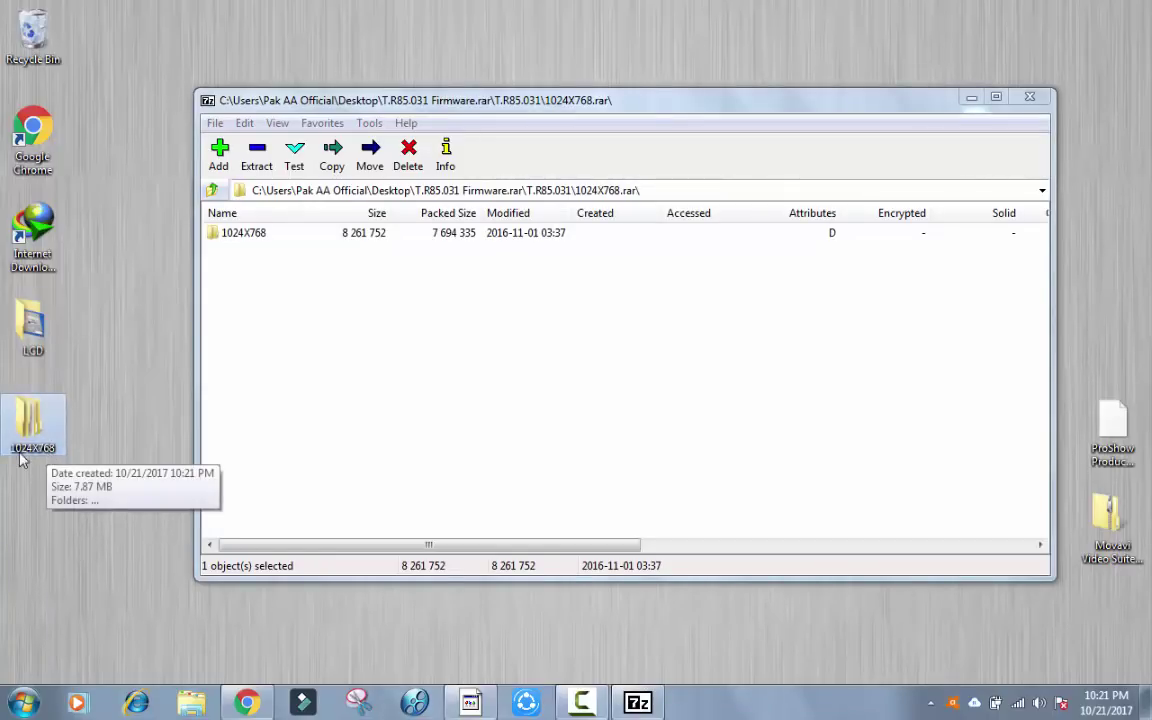
mouse_move(40, 462)
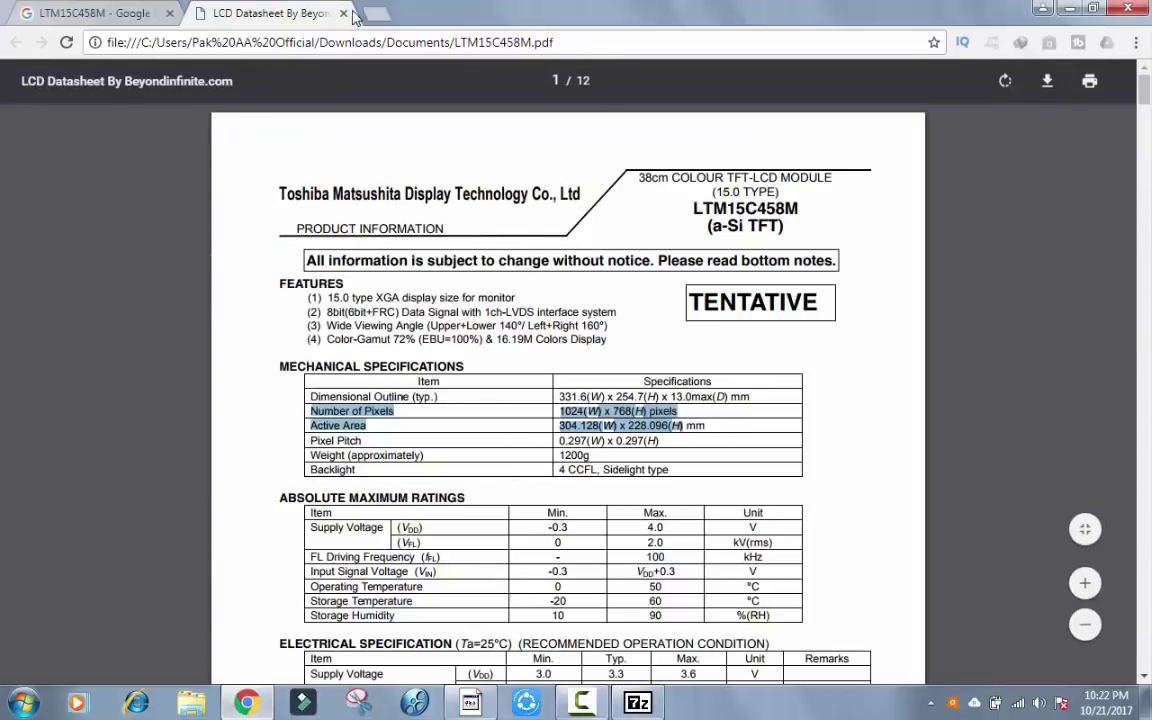
Step: Close the LTM15C458M datasheet tab after confirming 1024 x 768 pixels
click(80, 13)
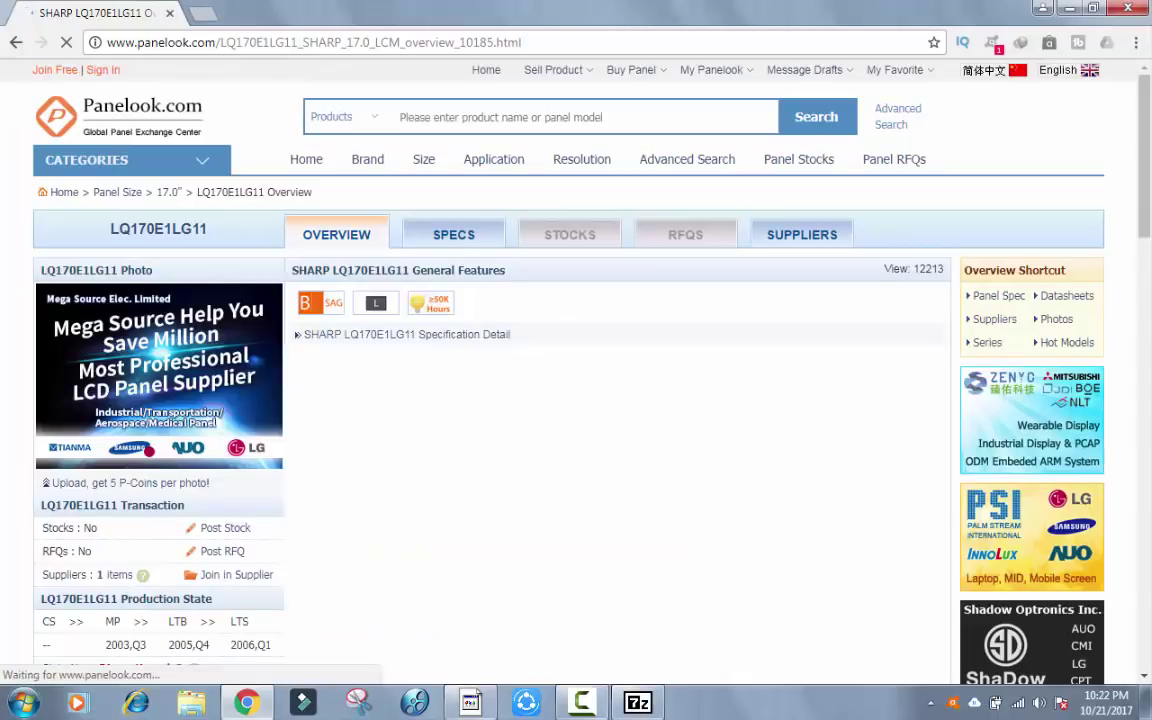
Step: Scroll the LQ170E1LG11 Panelook page to the 1280x1024 SXGA pixel format
scroll(down, 3)
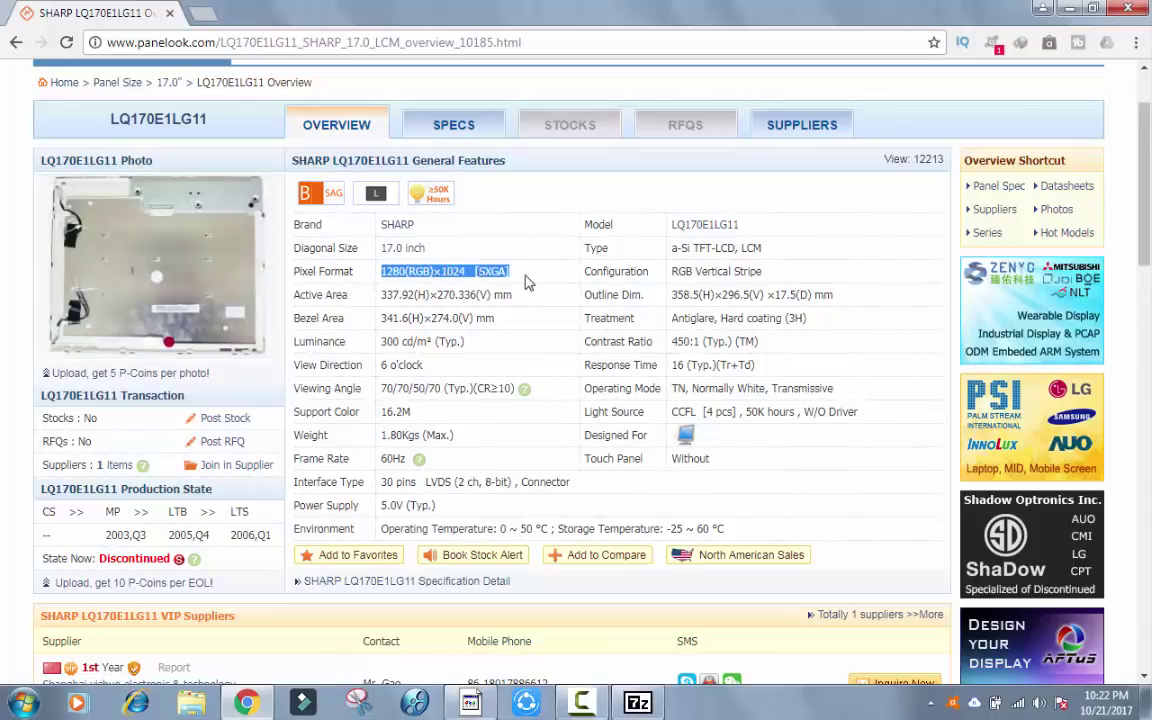
mouse_move(381, 290)
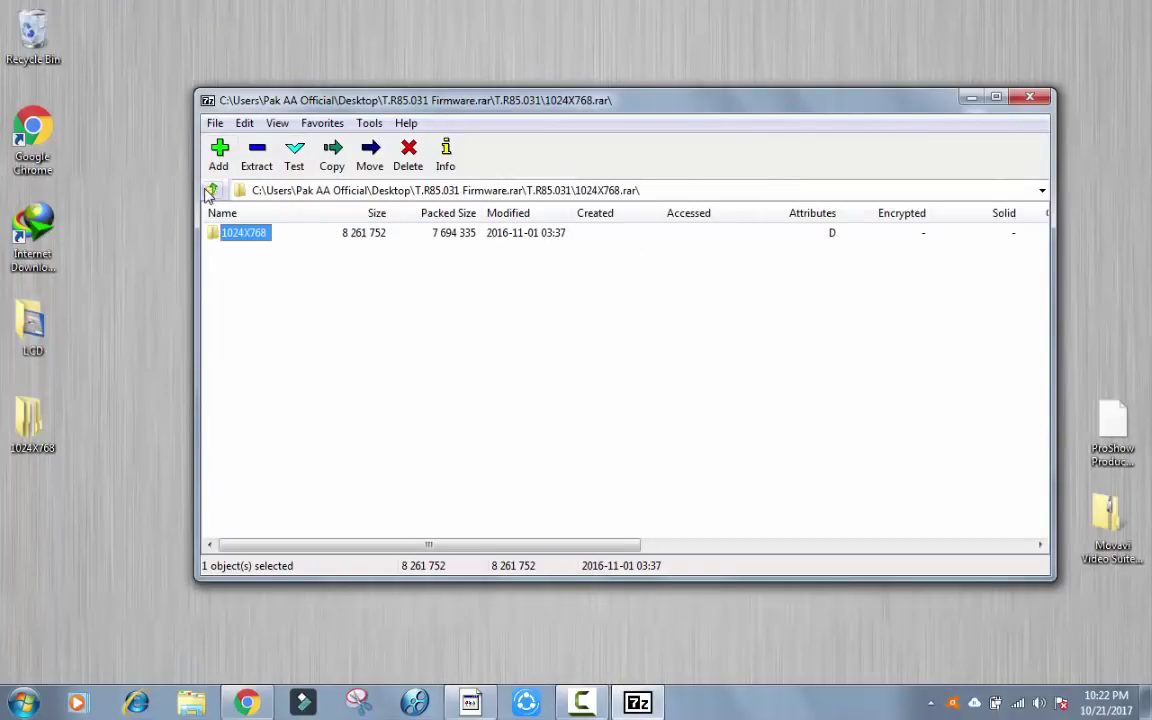
Step: Go up to T.R85.031, open 1280X1024.rar, and drag its folder to the desktop
click(211, 190)
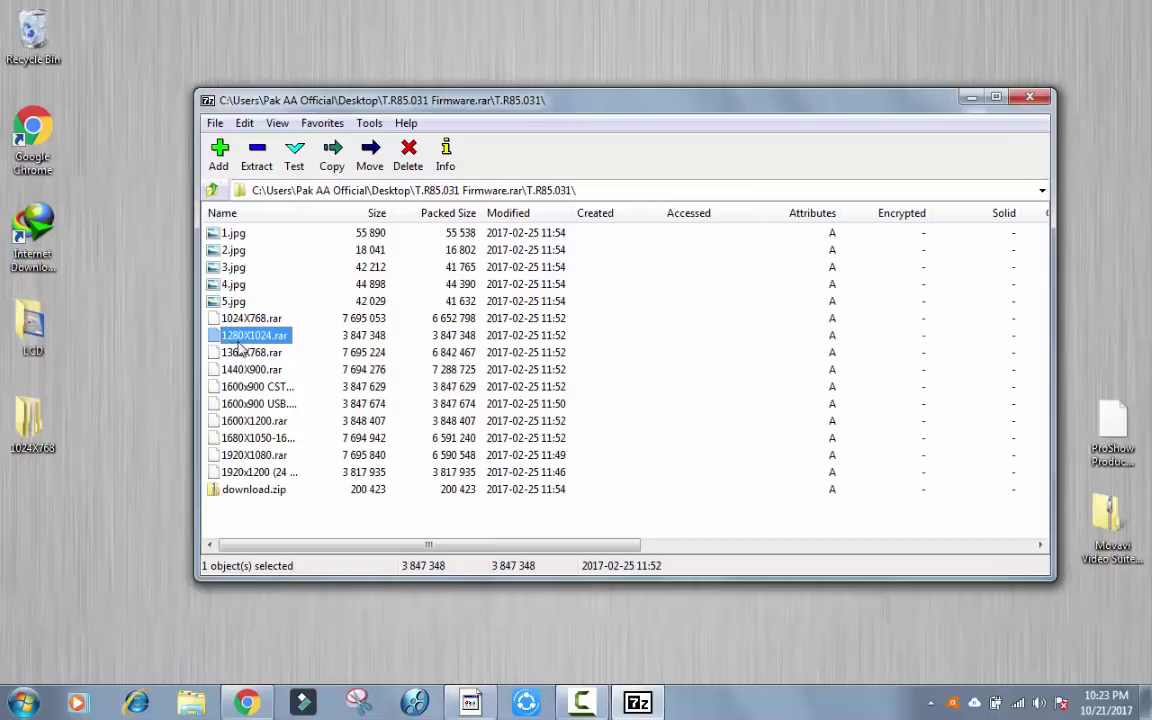
mouse_move(277, 345)
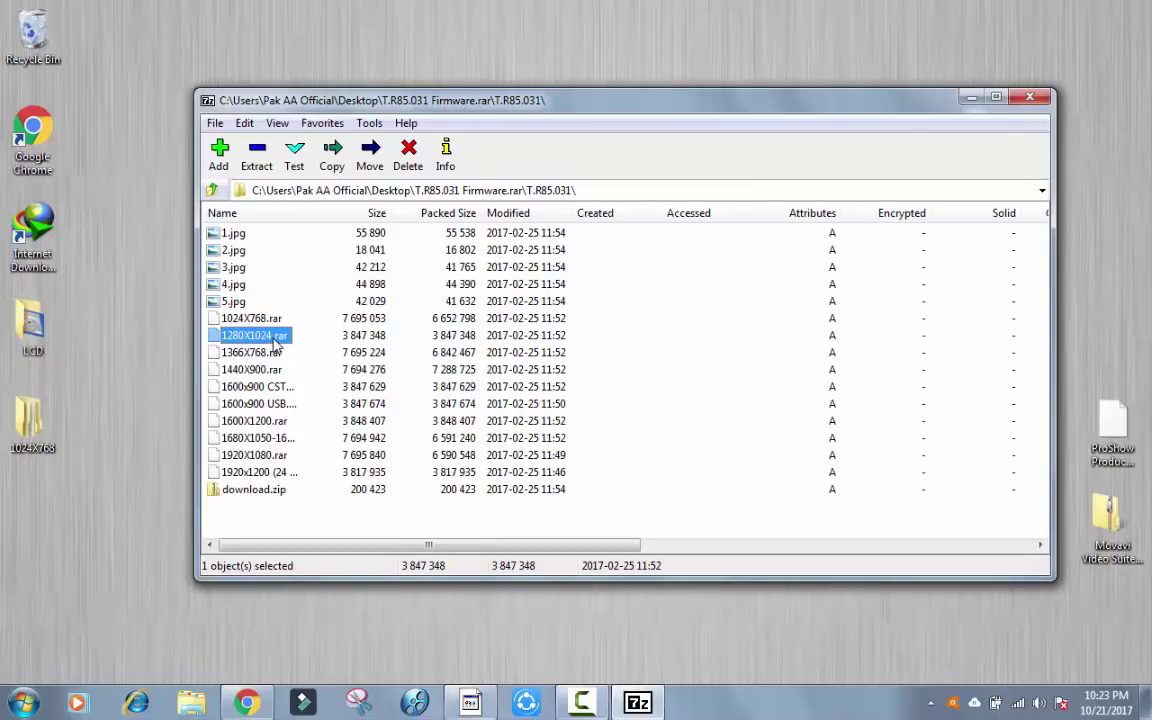
double_click(249, 335)
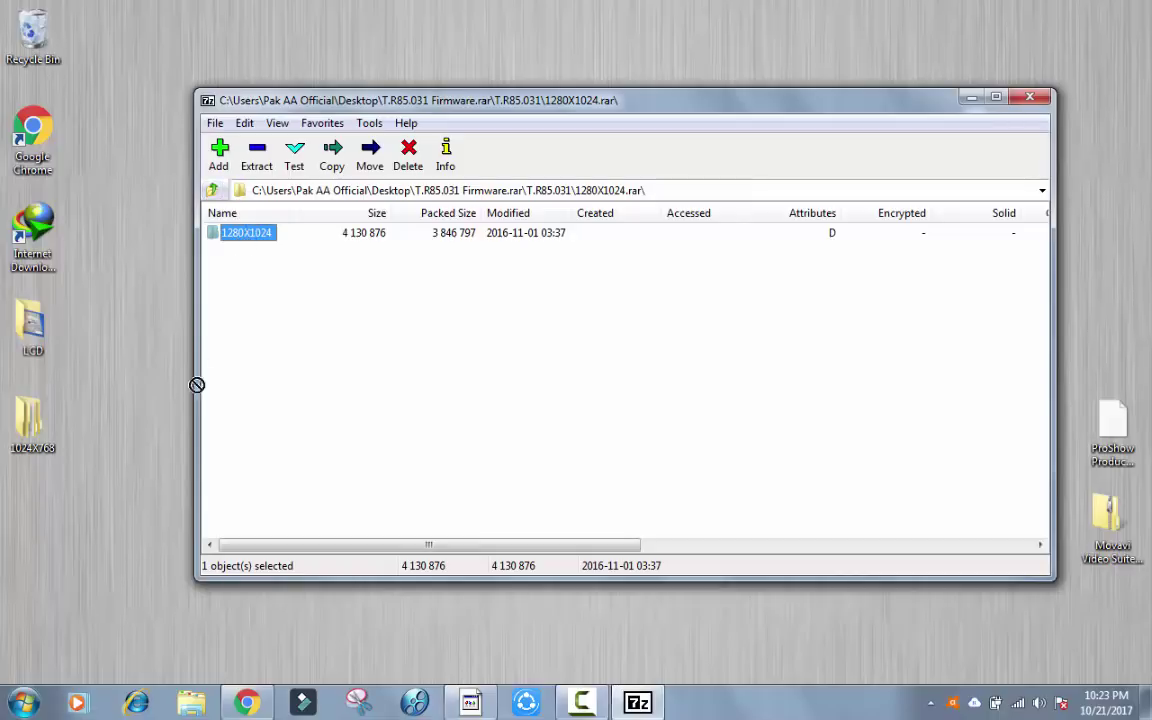
drag(246, 232, 100, 520)
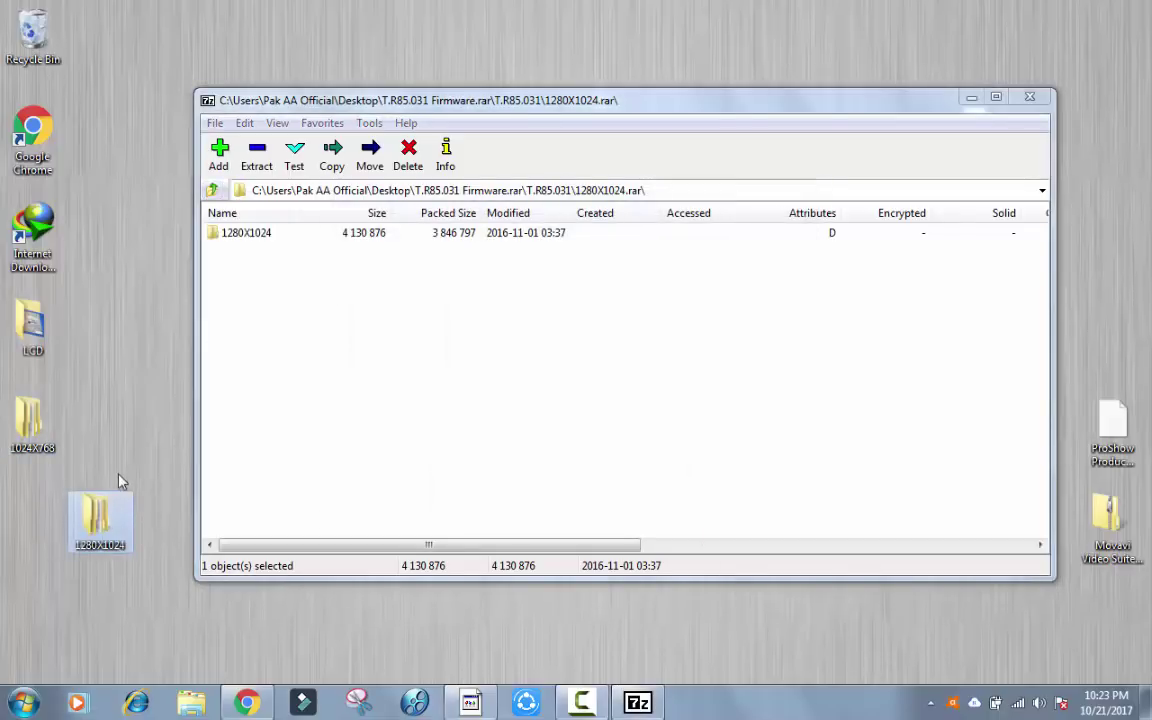
mouse_move(238, 205)
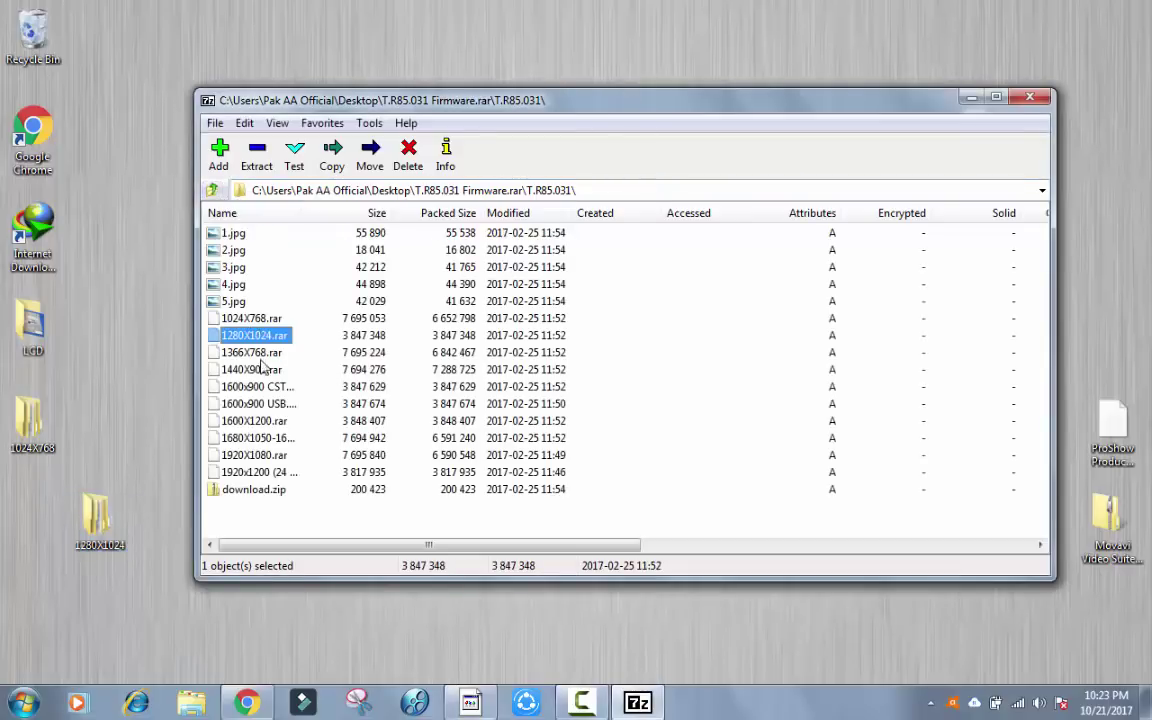
mouse_move(262, 403)
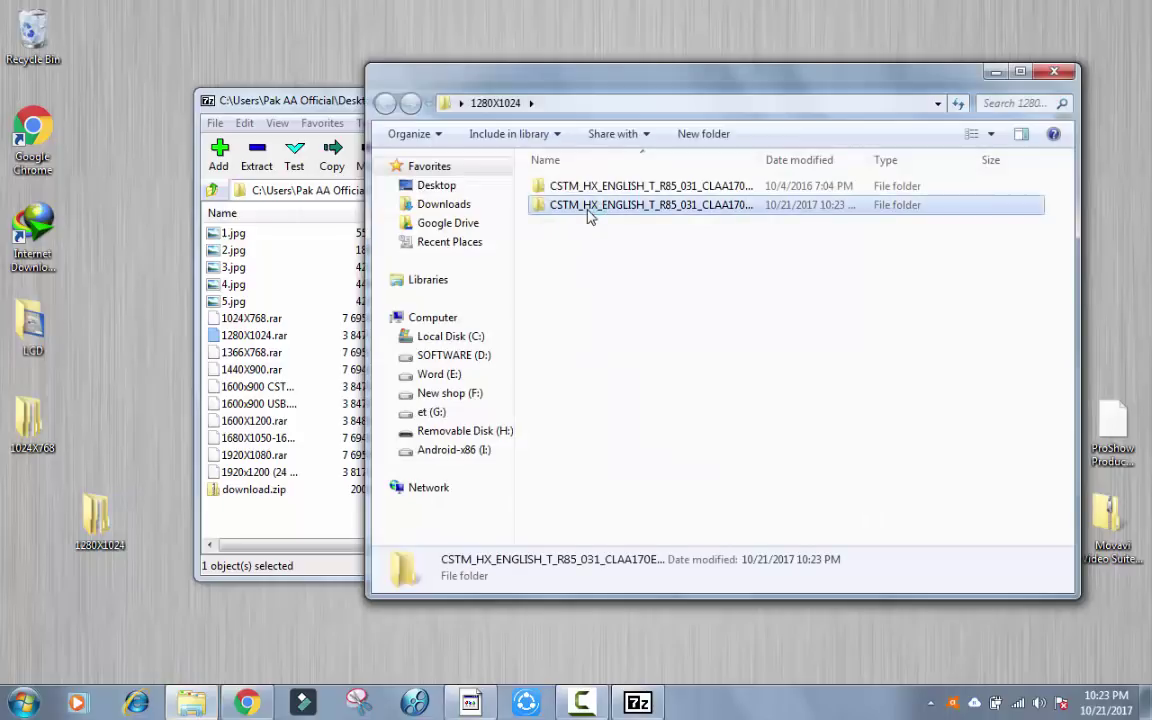
Step: Open the CSTM_HX_ENGLISH subfolder and bring up the menu for YDG.8501.bin
double_click(642, 204)
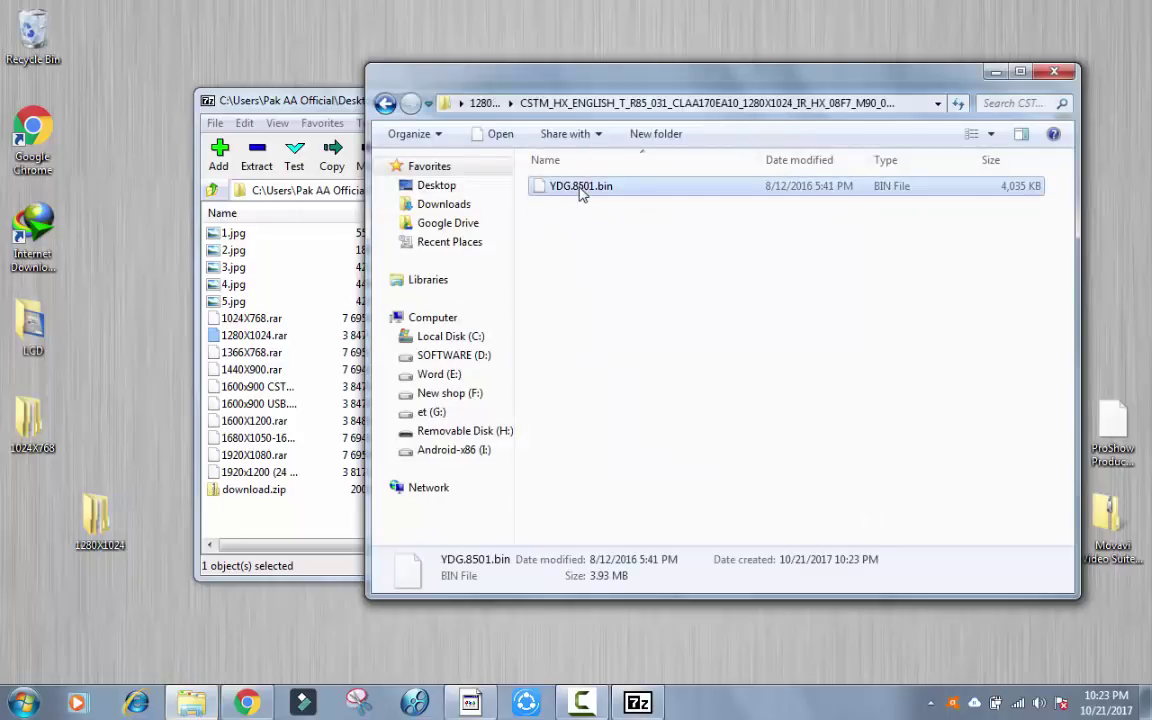
right_click(581, 188)
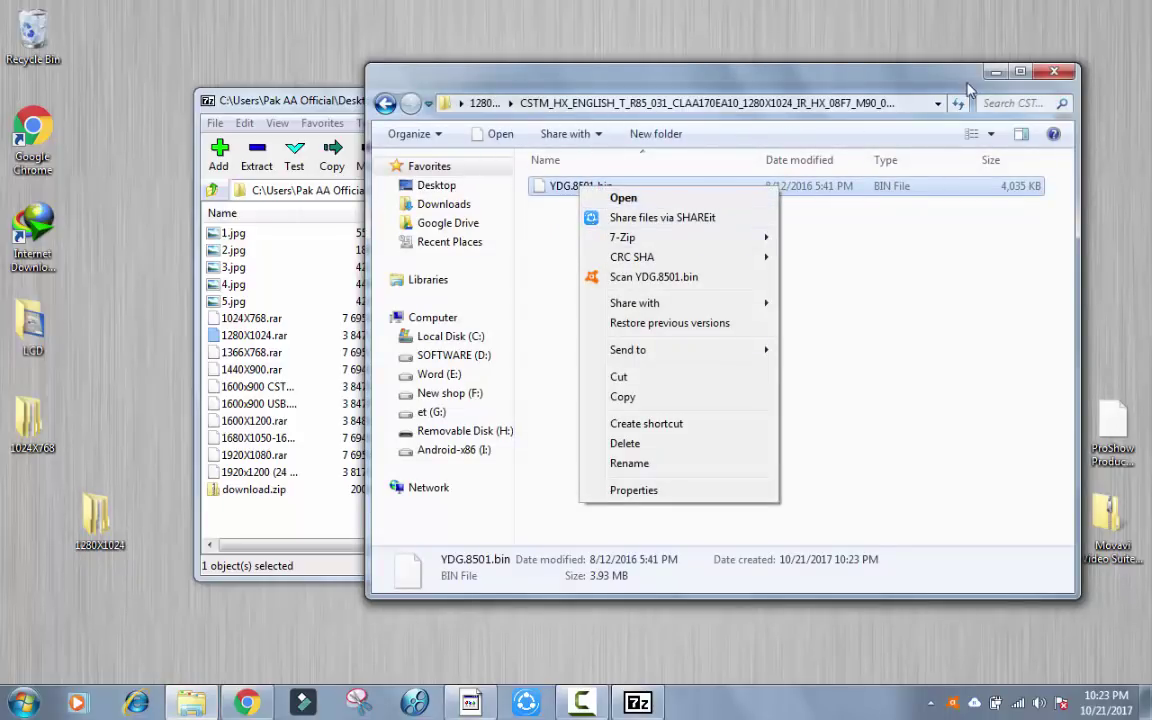
mouse_move(217, 500)
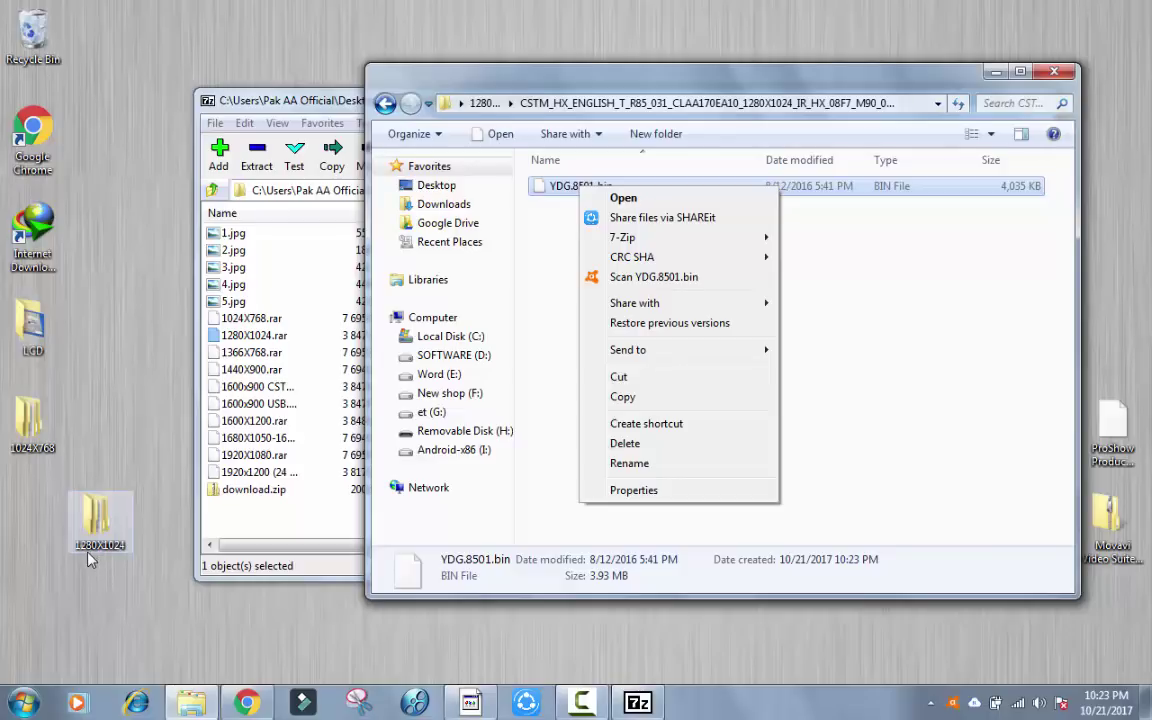
mouse_move(113, 559)
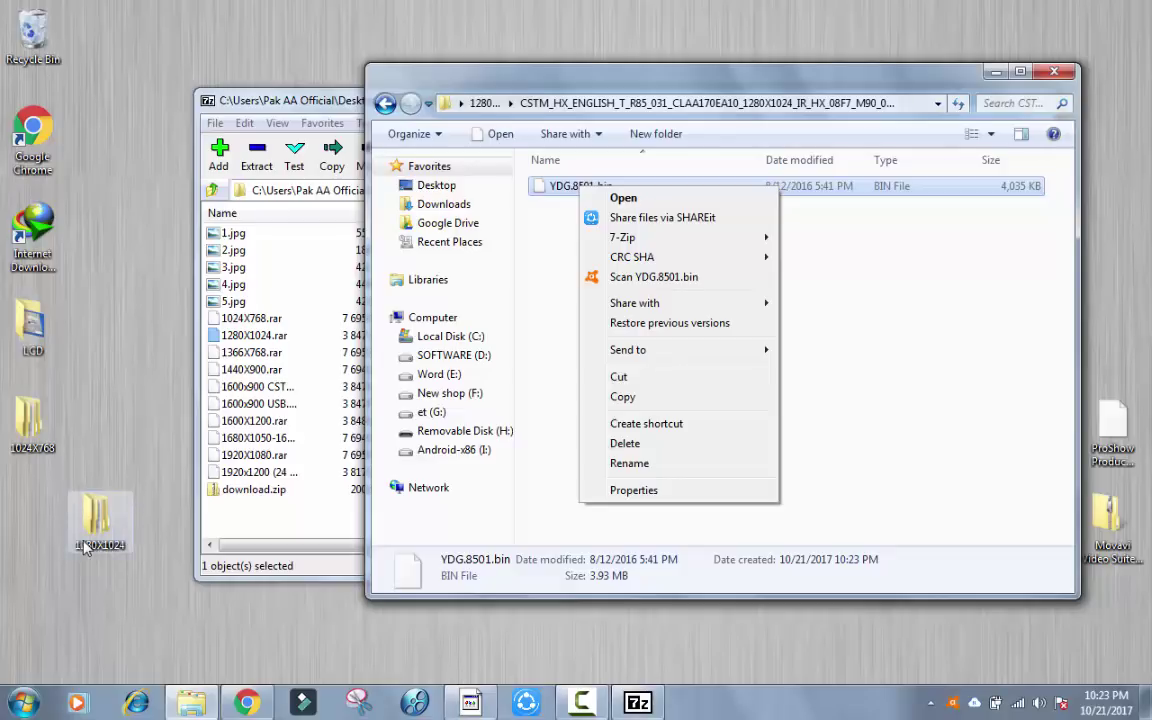
mouse_move(632, 257)
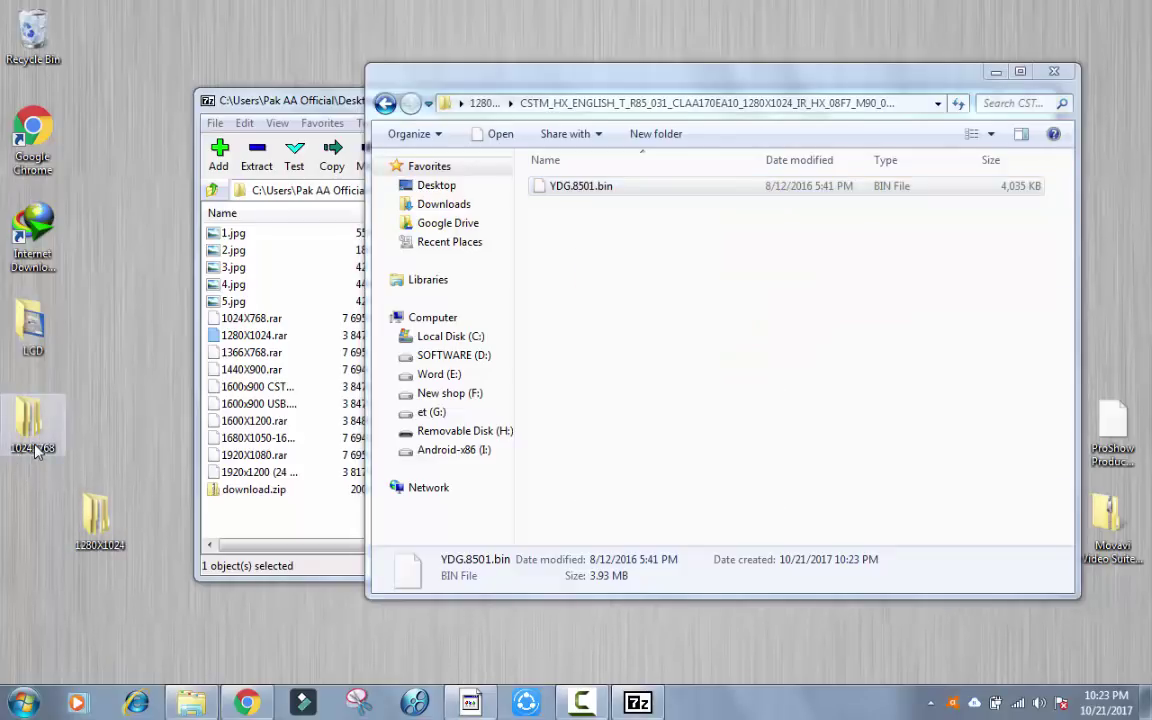
mouse_move(40, 427)
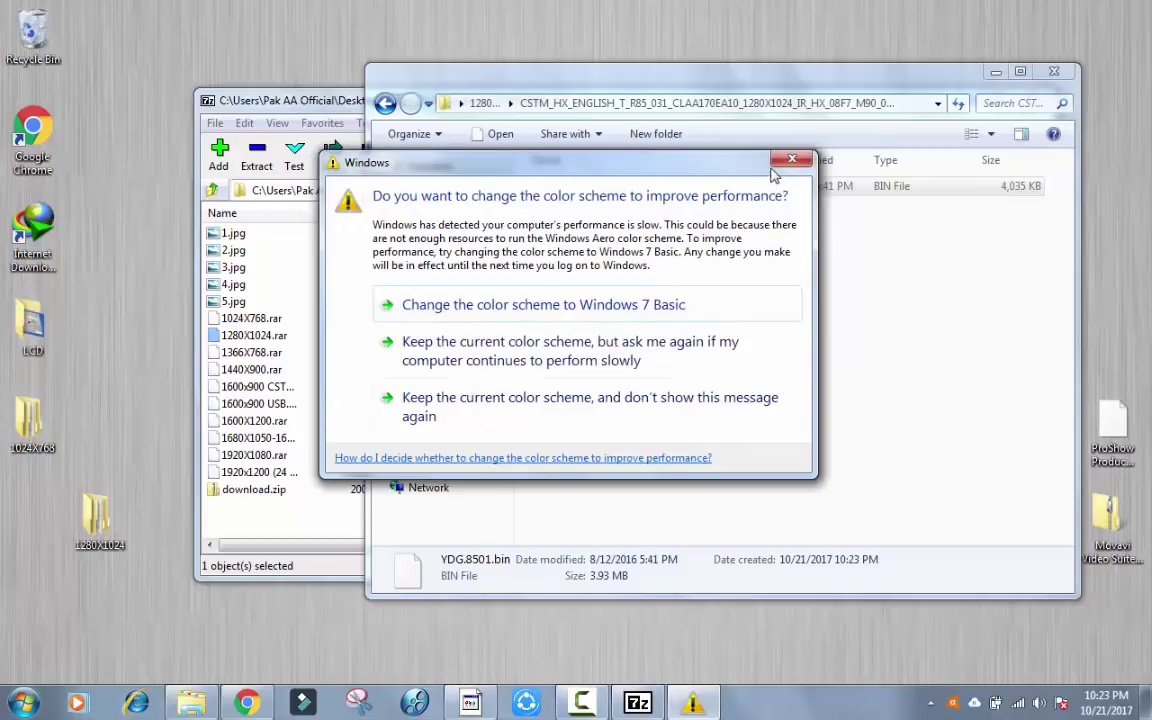
Step: Dismiss the colour scheme prompt, copy YDG.8501.bin, and close the 7-Zip window
click(790, 159)
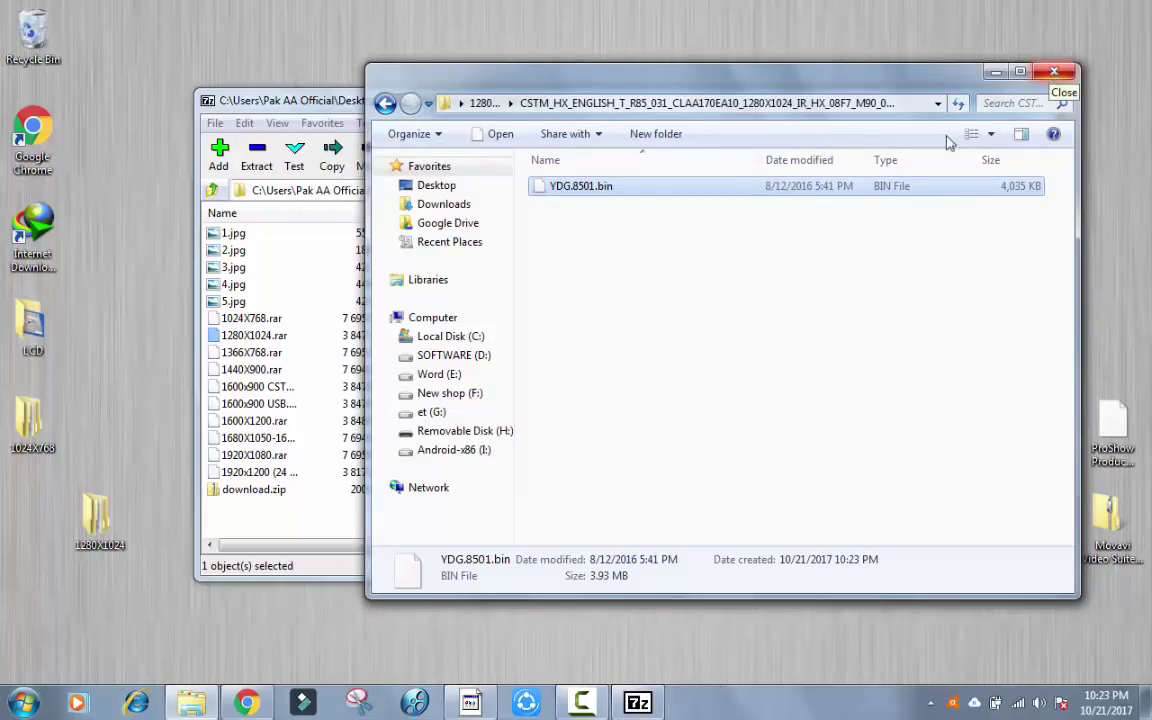
mouse_move(617, 225)
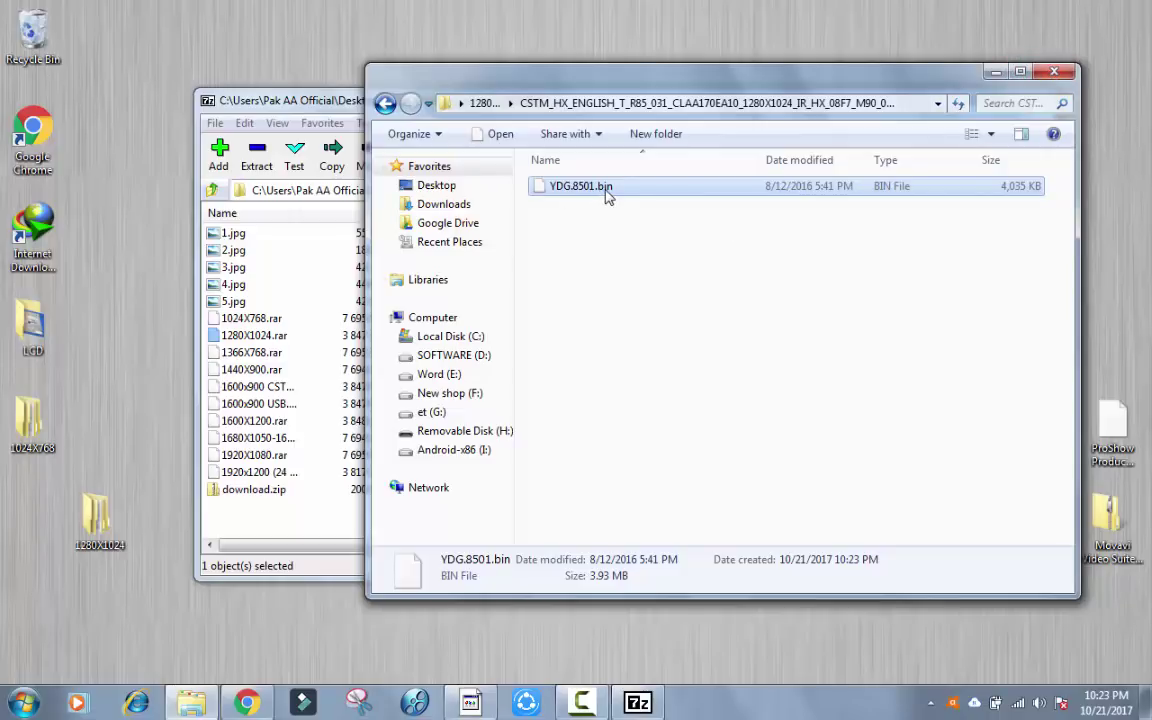
click(99, 515)
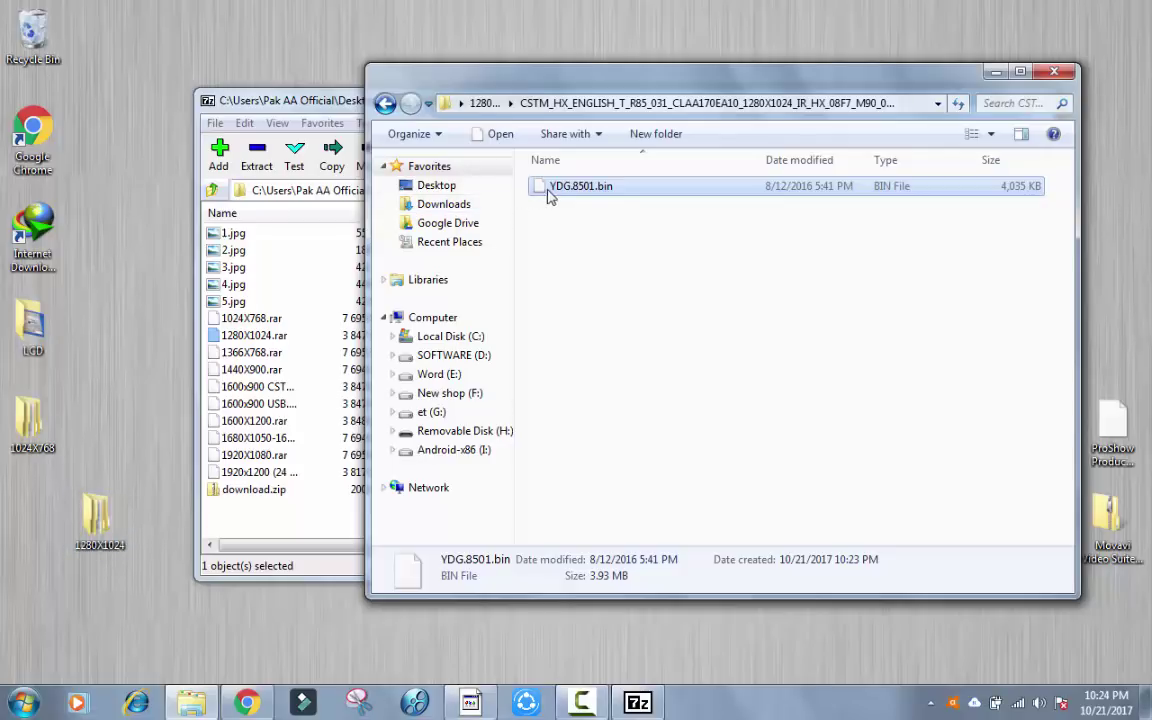
right_click(577, 186)
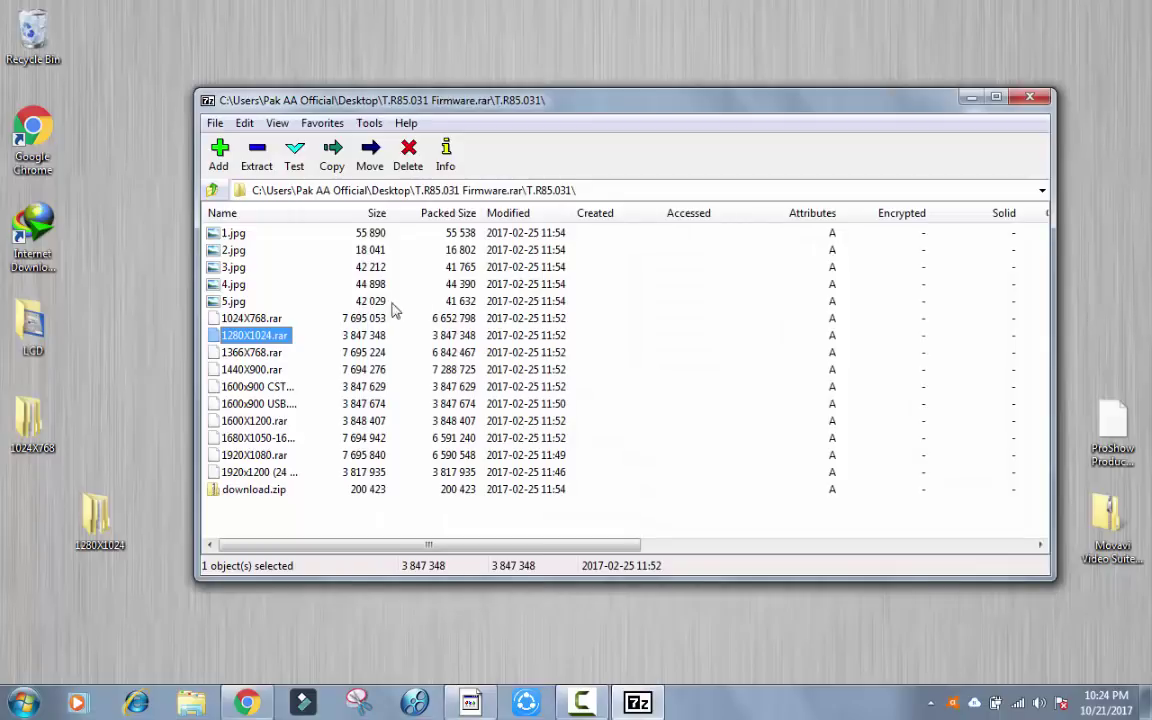
click(1031, 95)
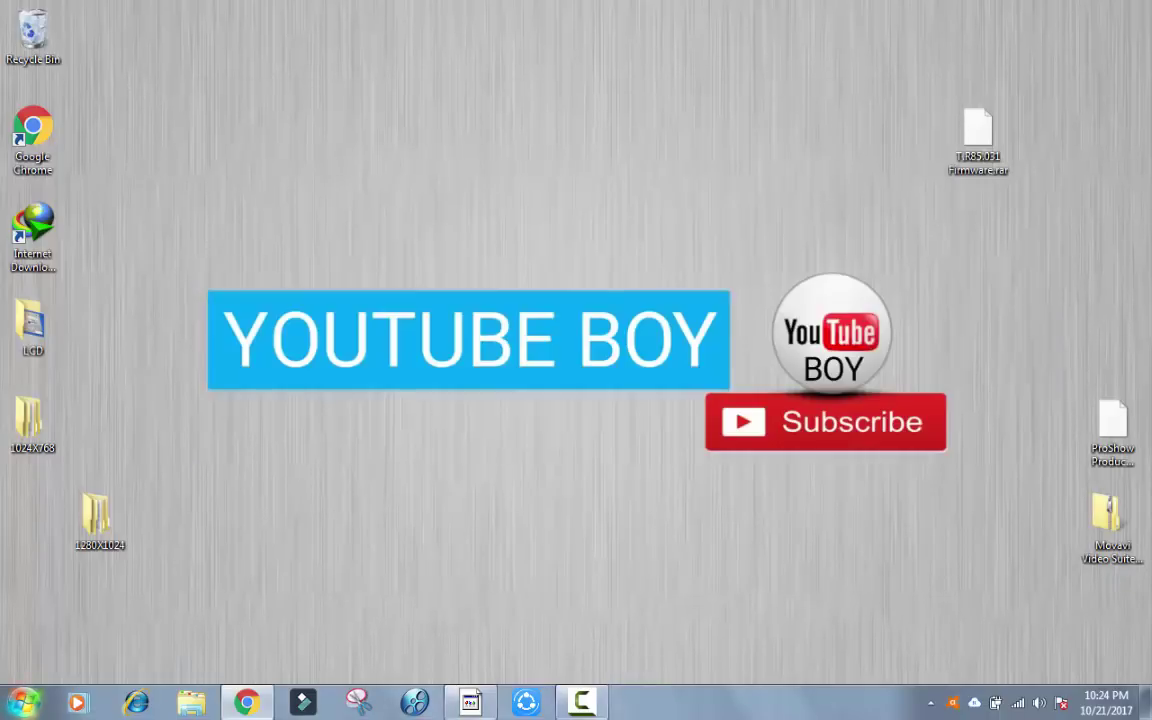
Step: Paste the copied firmware onto Removable Disk (H:) from Computer, then close the window
click(189, 701)
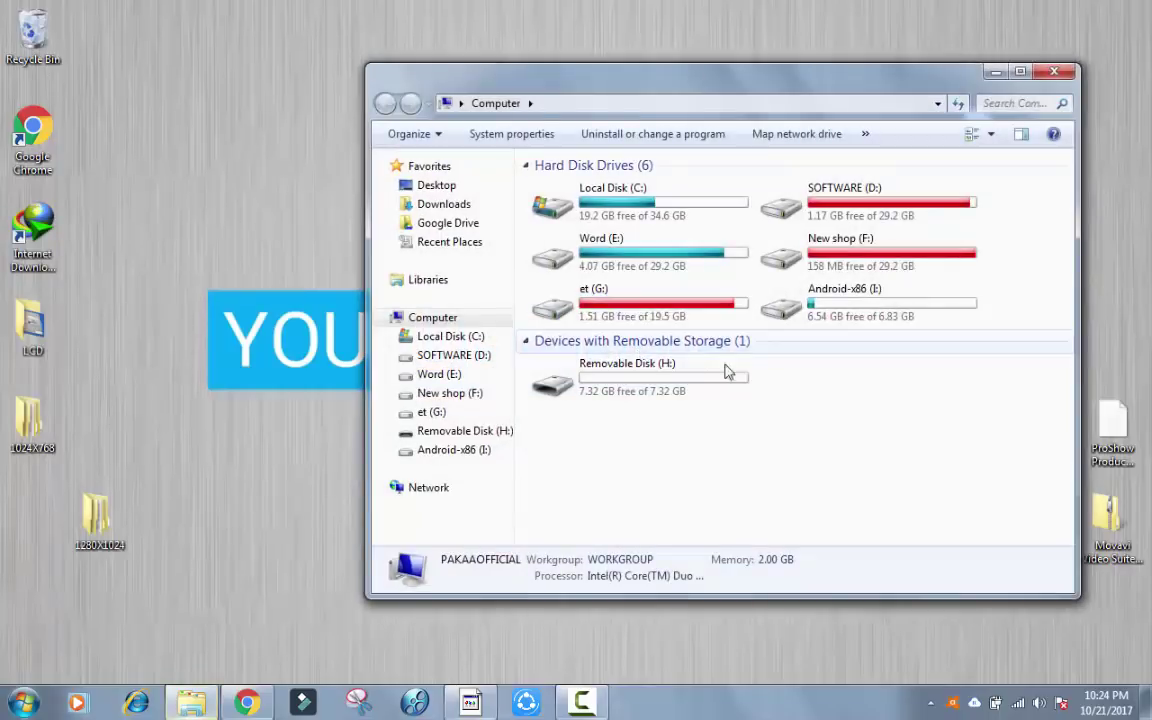
double_click(627, 363)
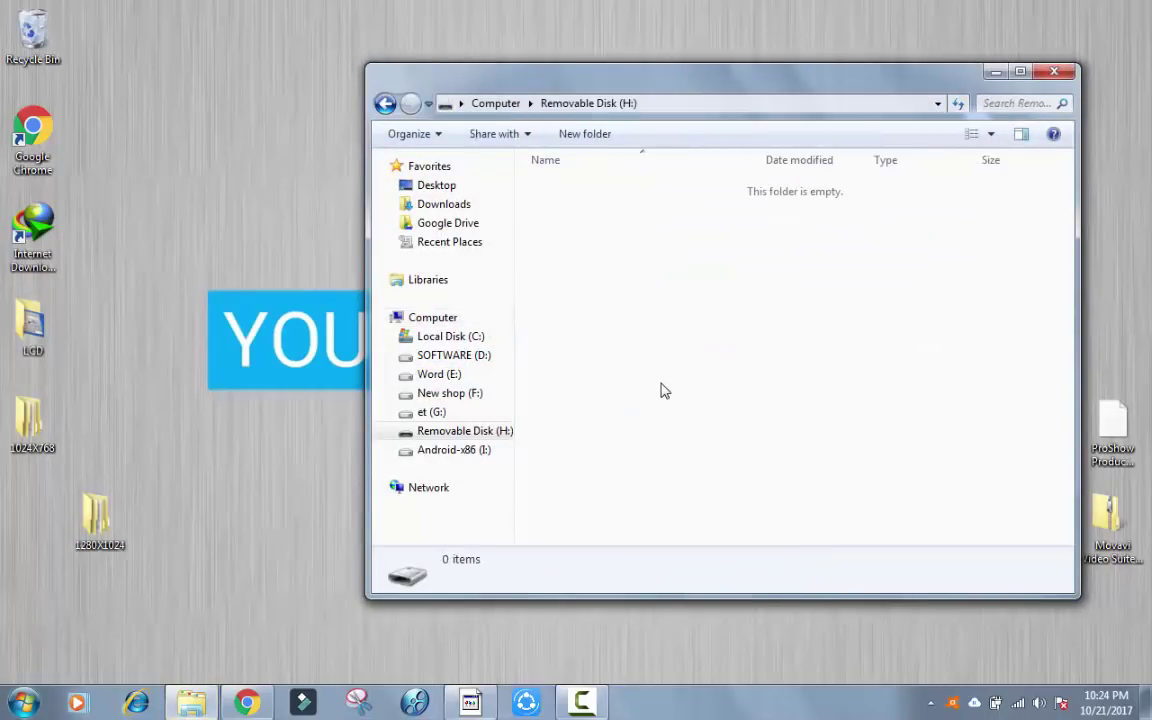
mouse_move(650, 274)
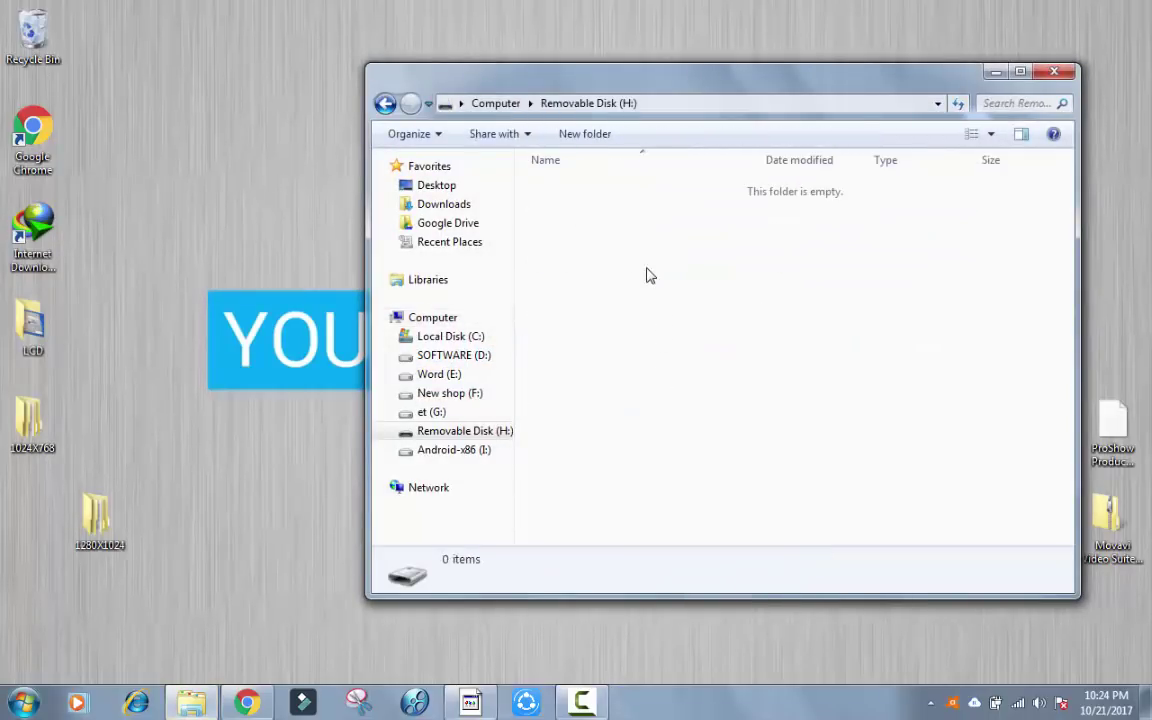
right_click(734, 422)
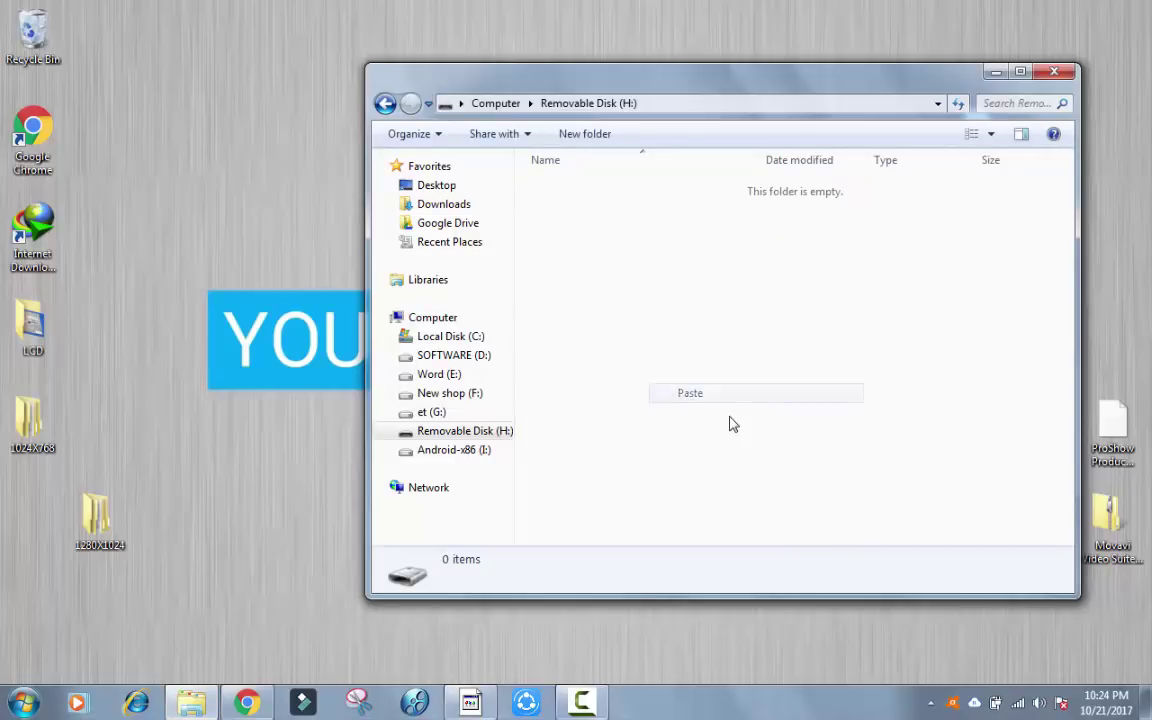
click(689, 393)
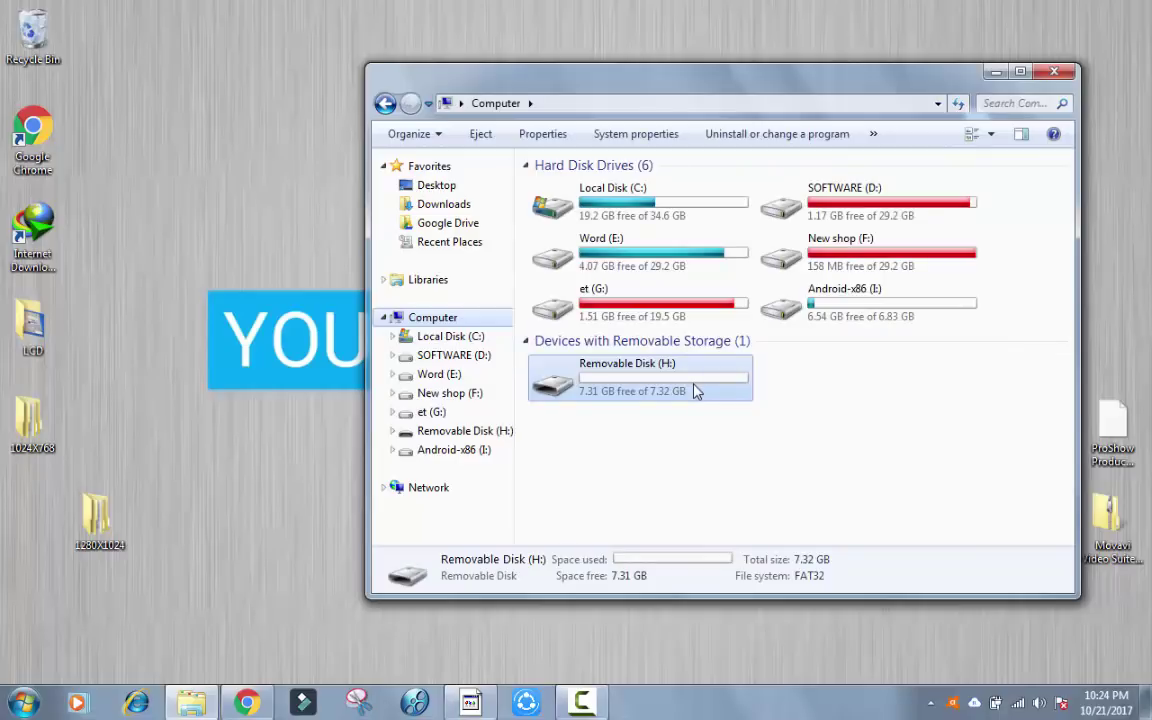
click(1054, 65)
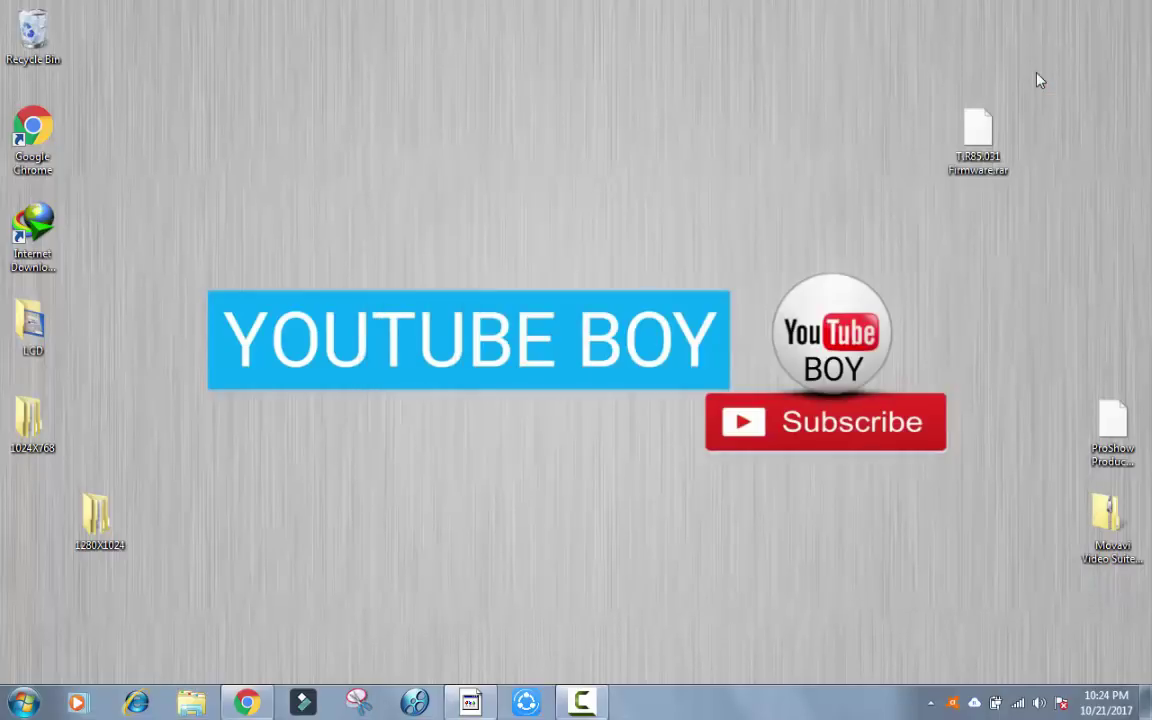